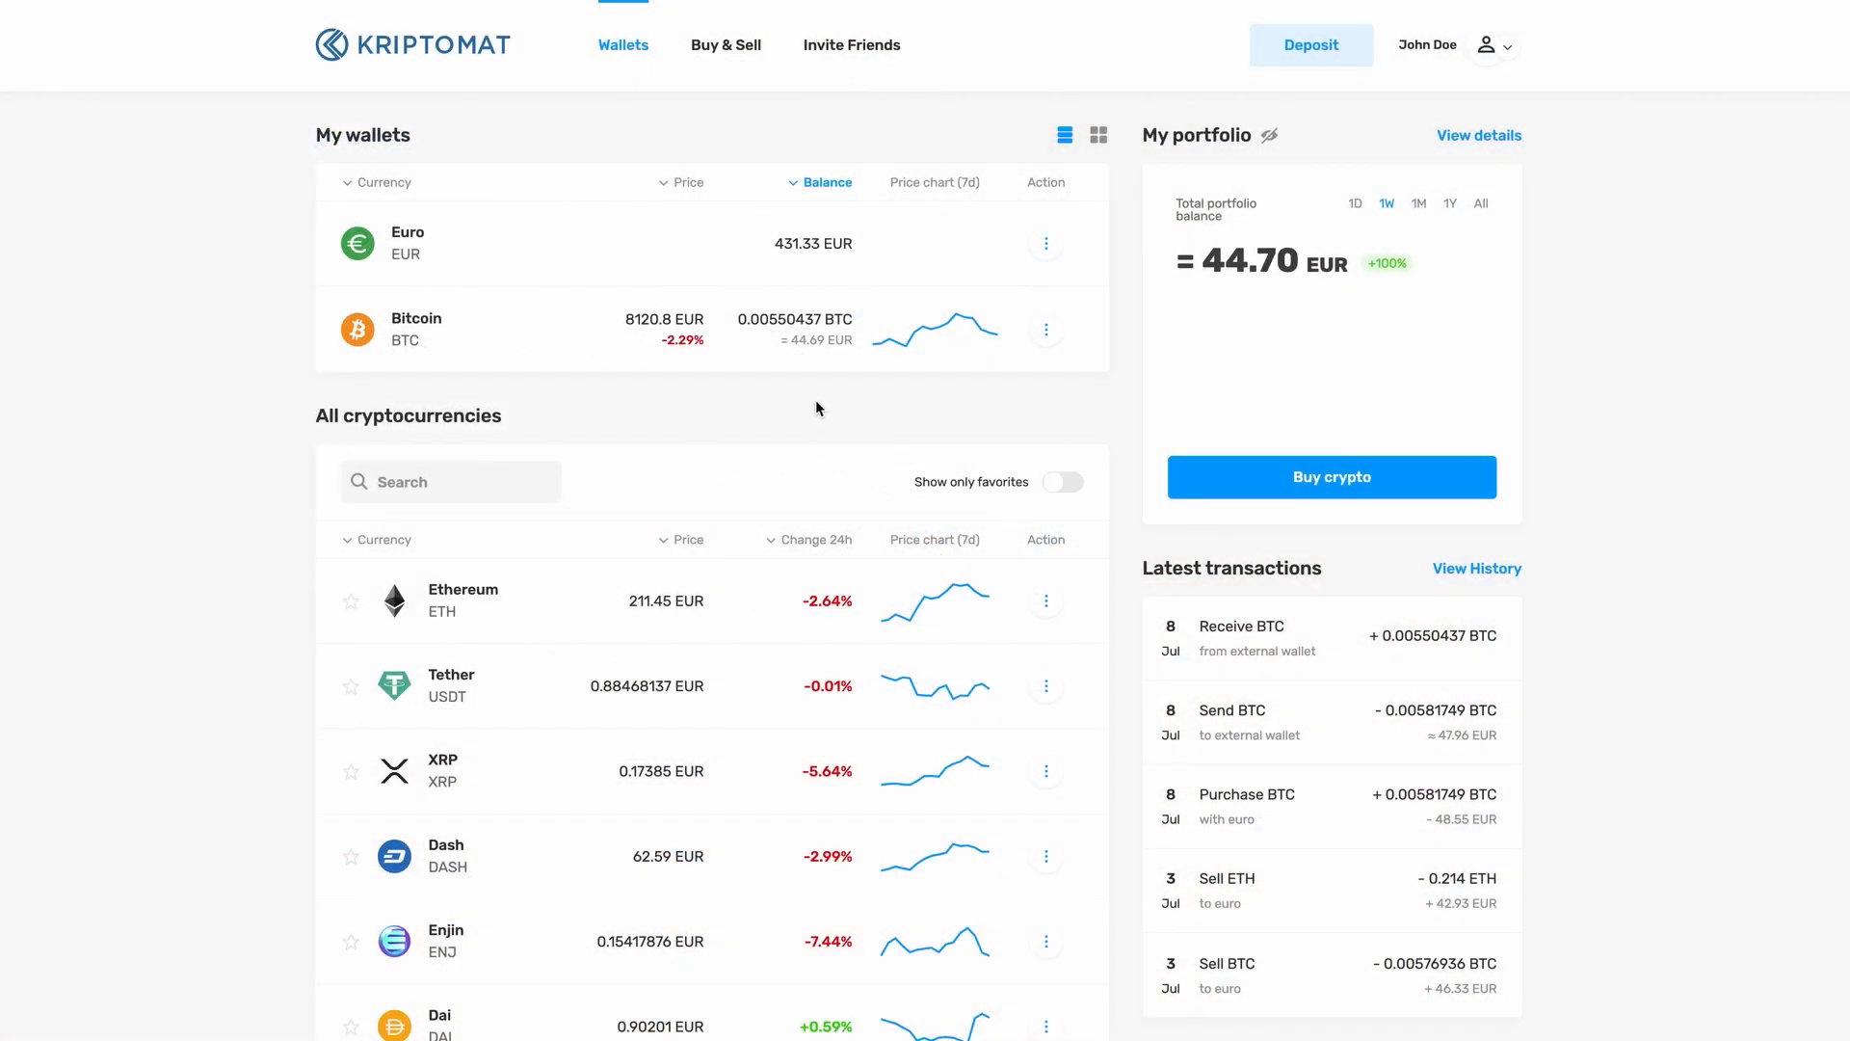
Open the Bitcoin wallet detail page from My wallets (balance 0.00550437 BTC).
scroll("down", 3)
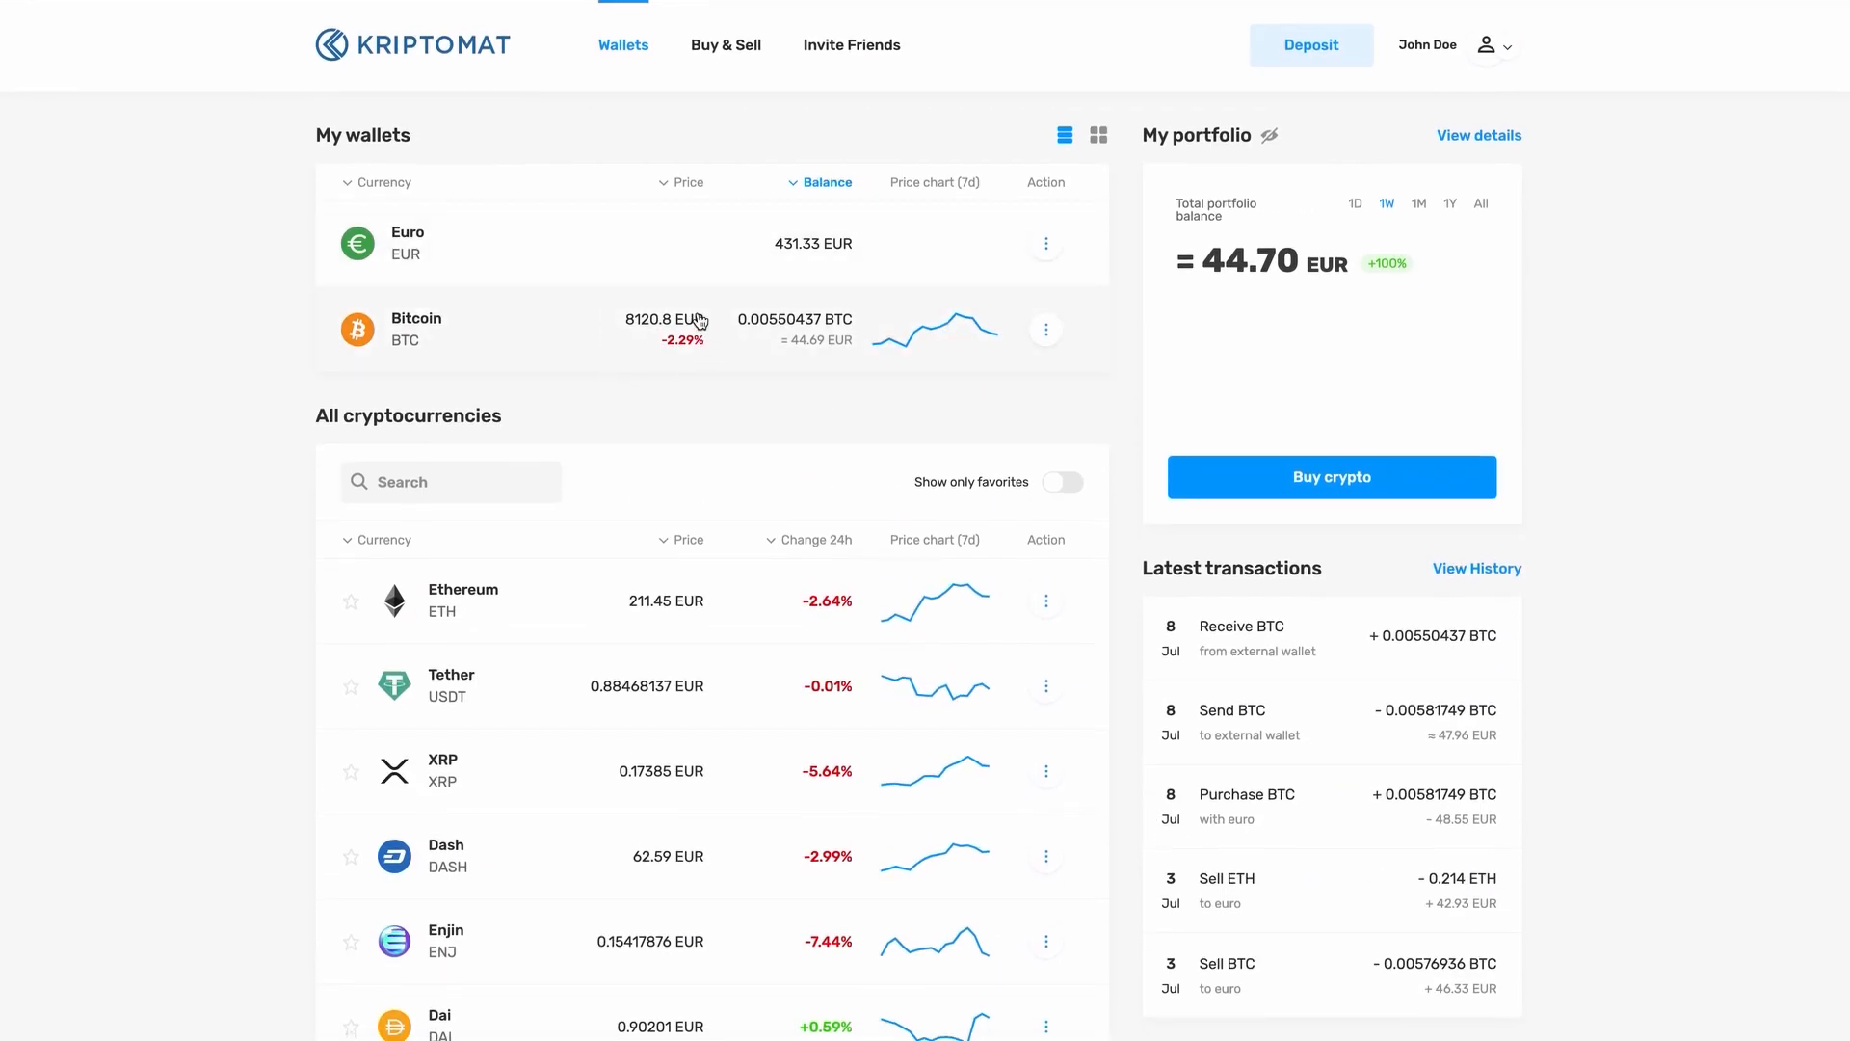
mouse_move(918, 365)
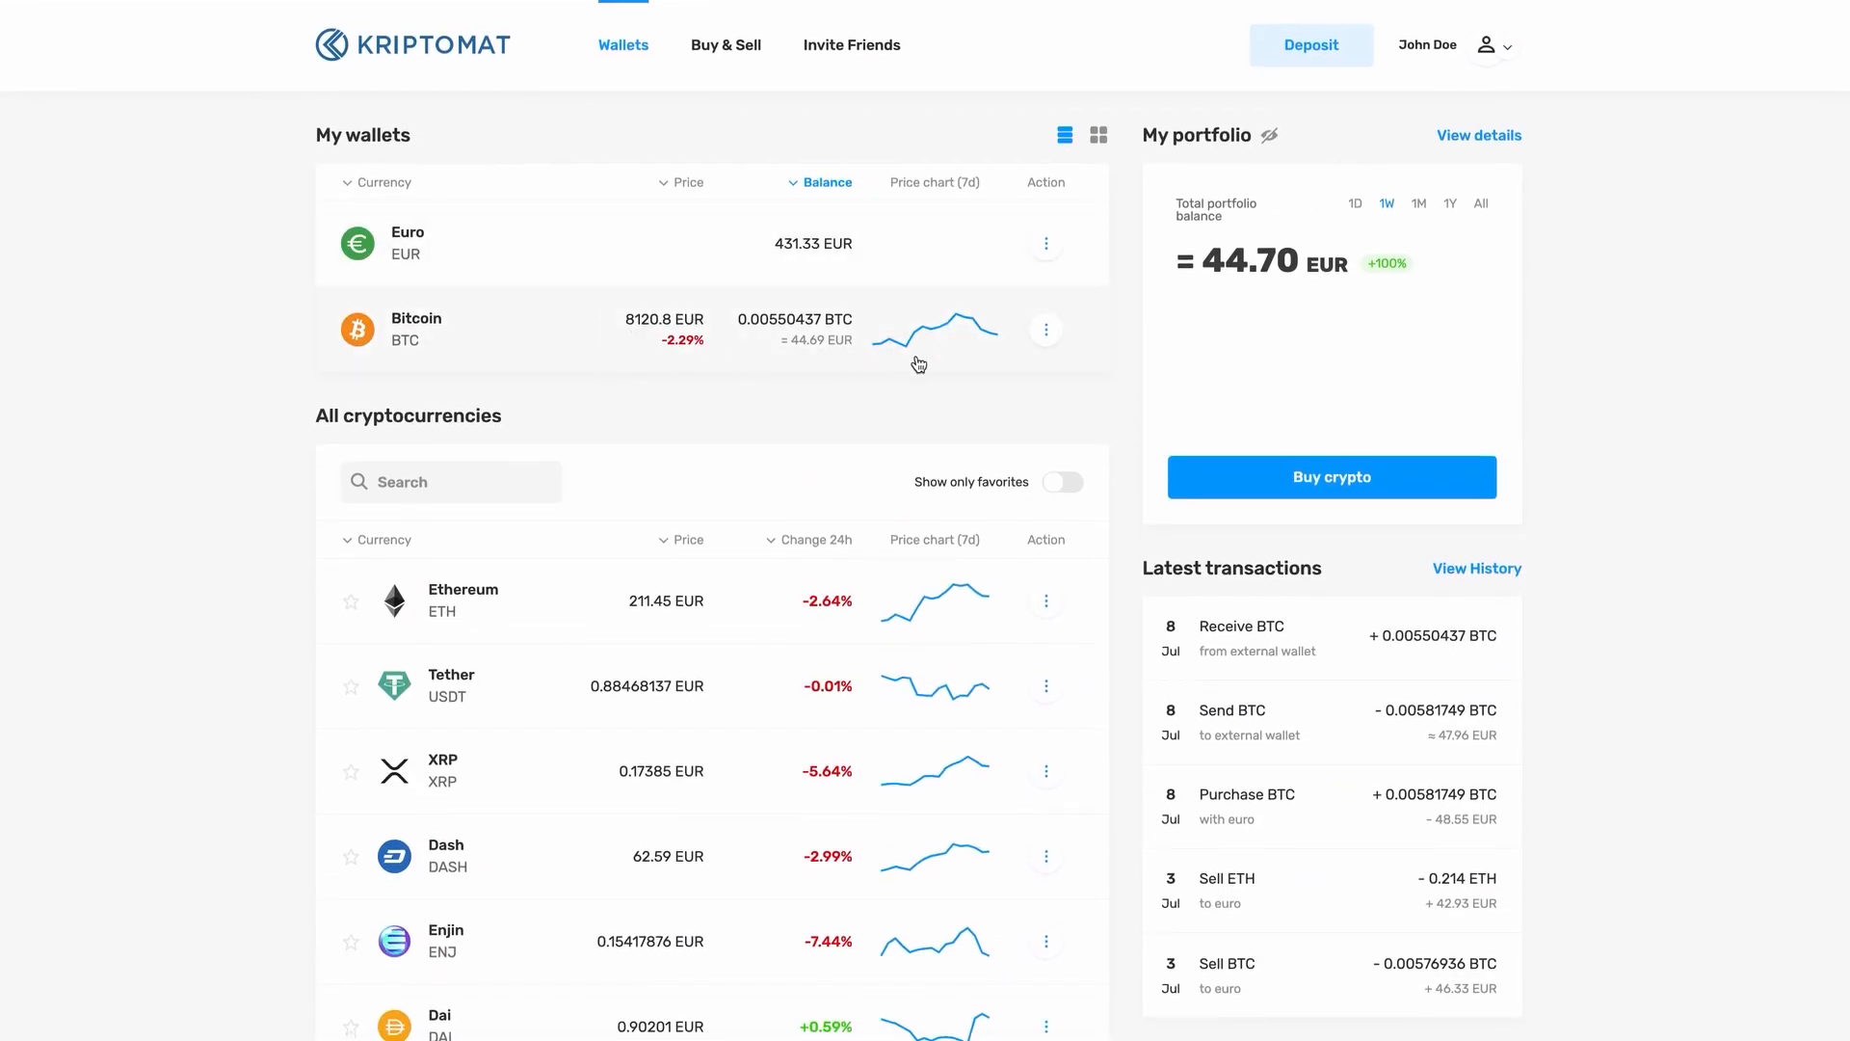
mouse_move(778, 397)
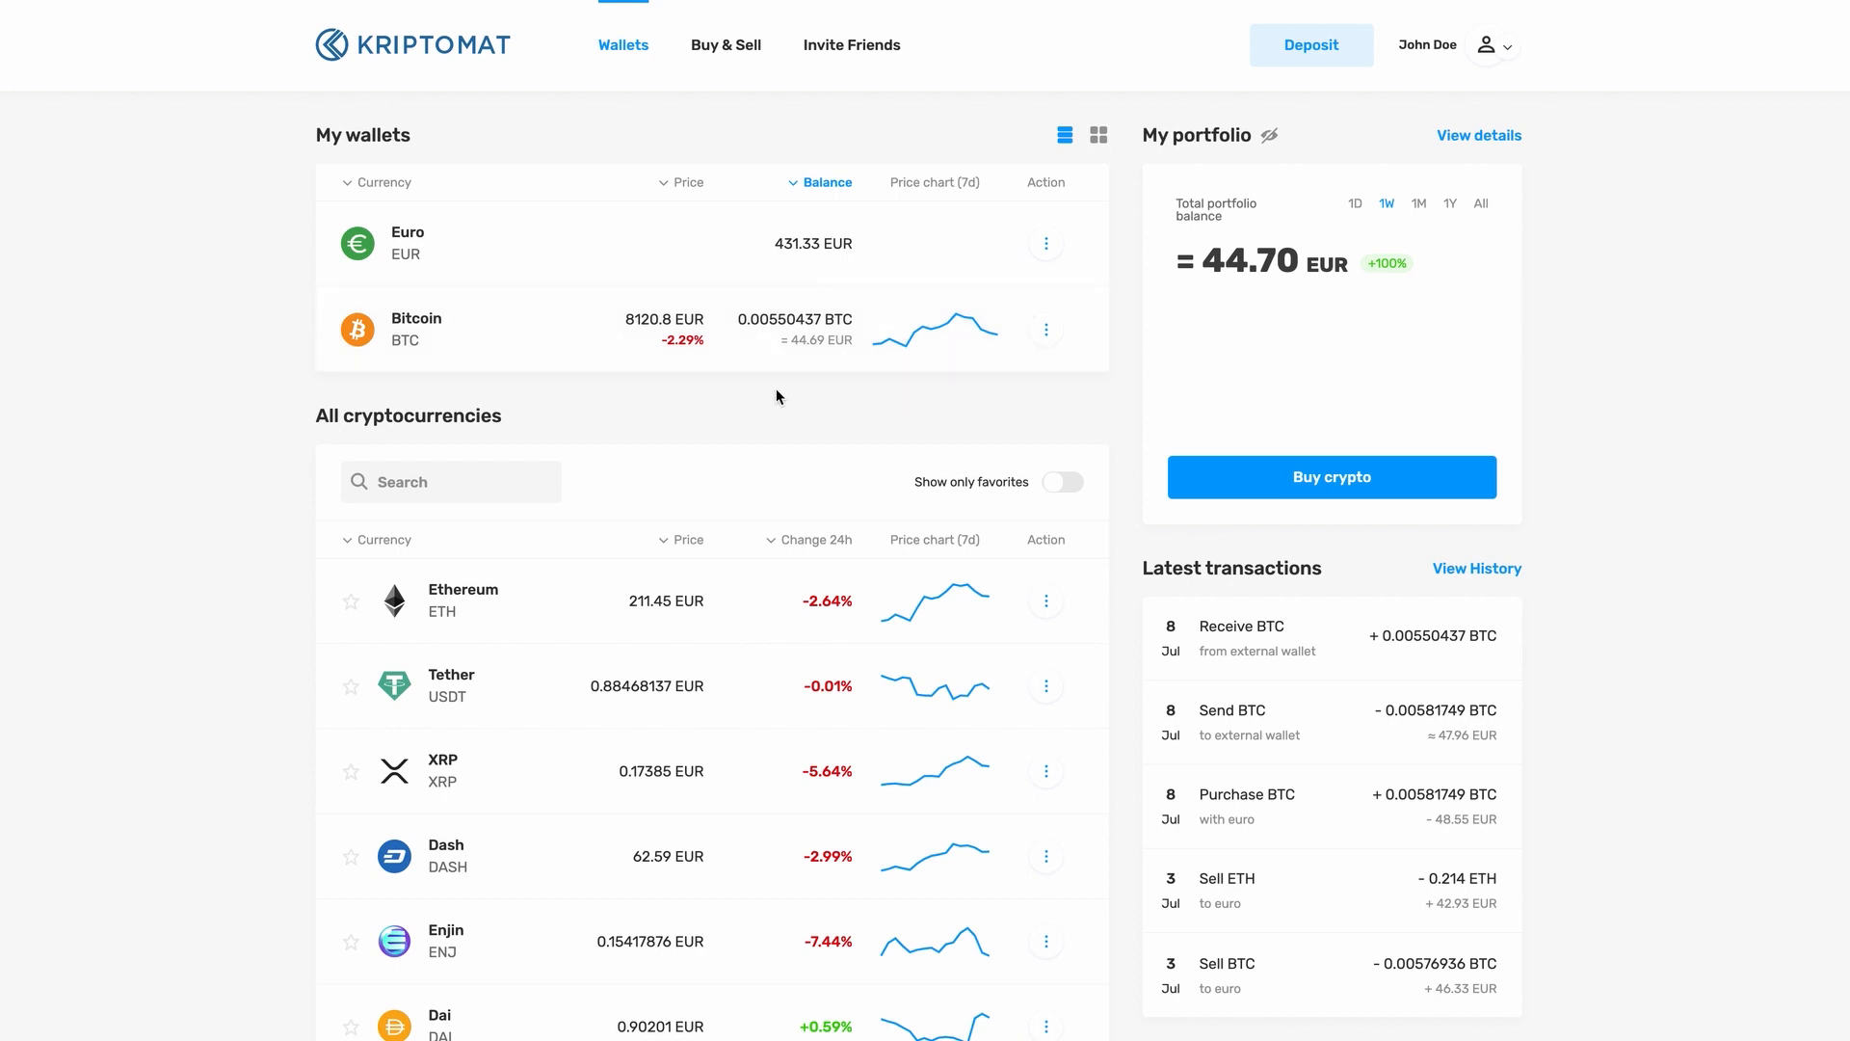
mouse_move(682, 388)
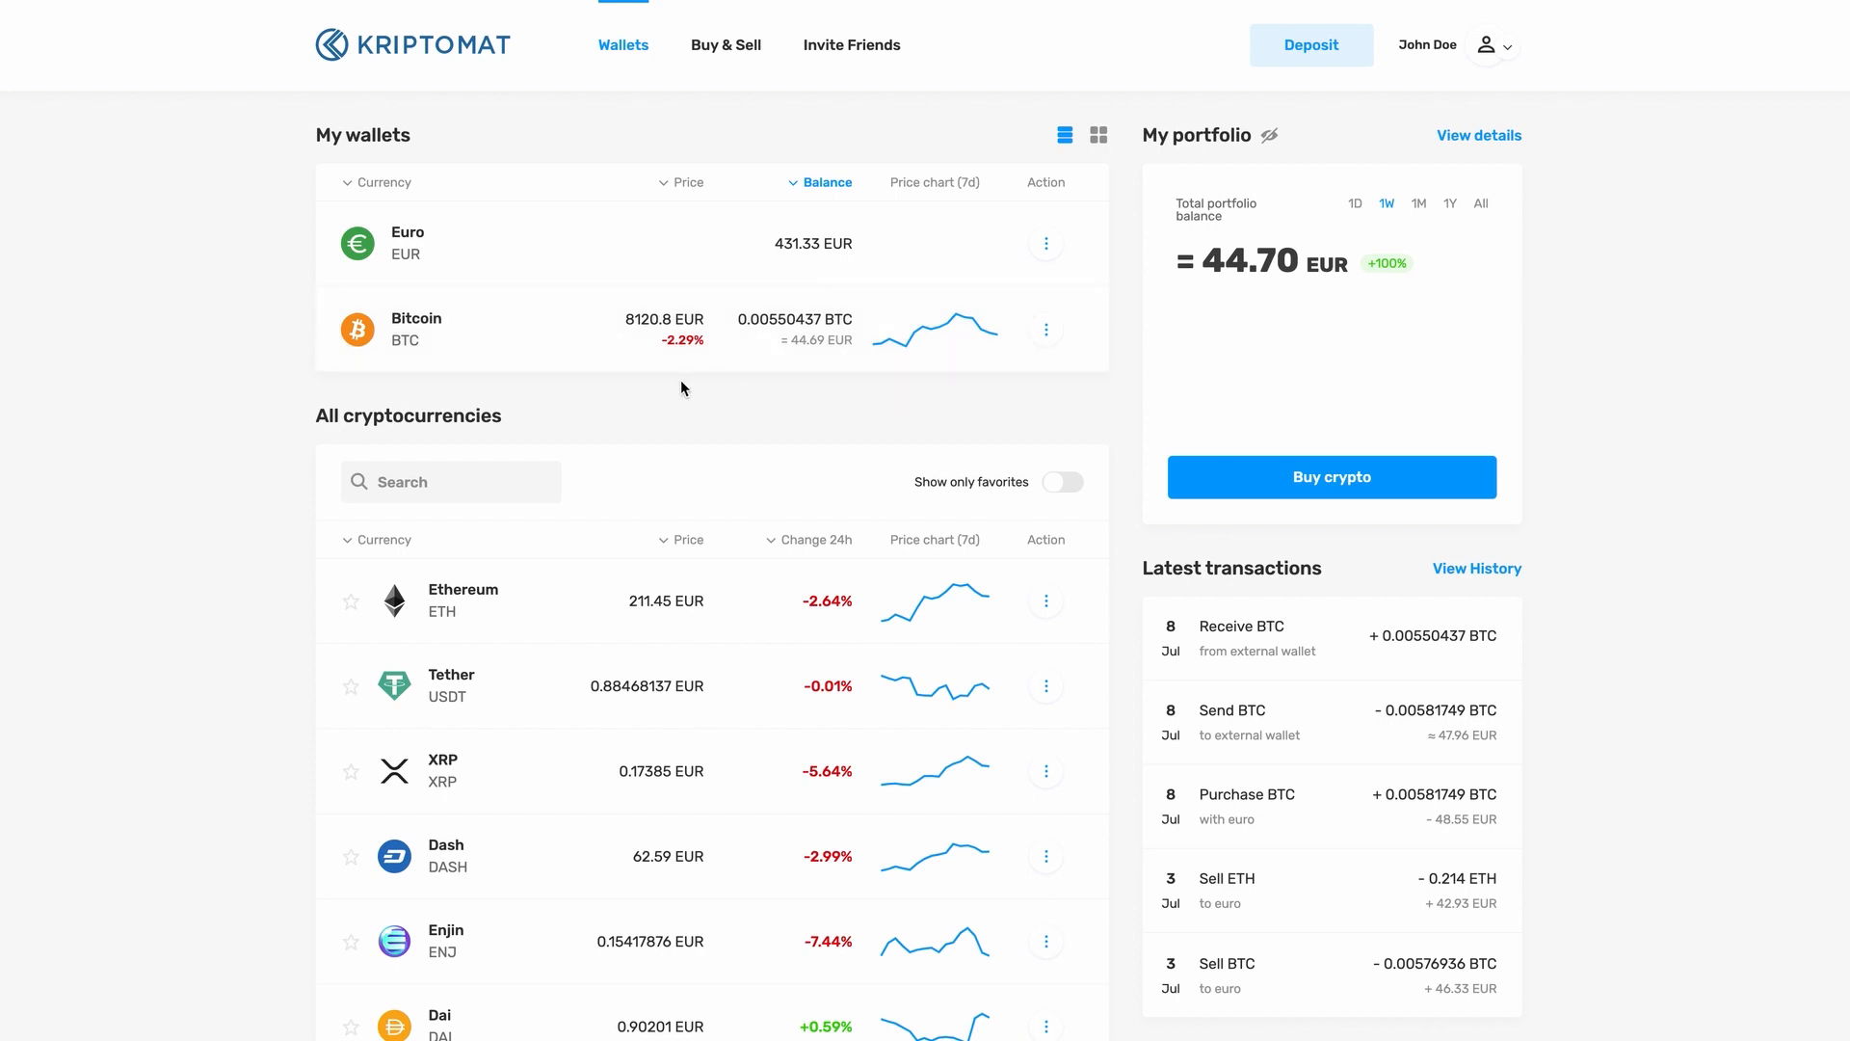
left_click(416, 328)
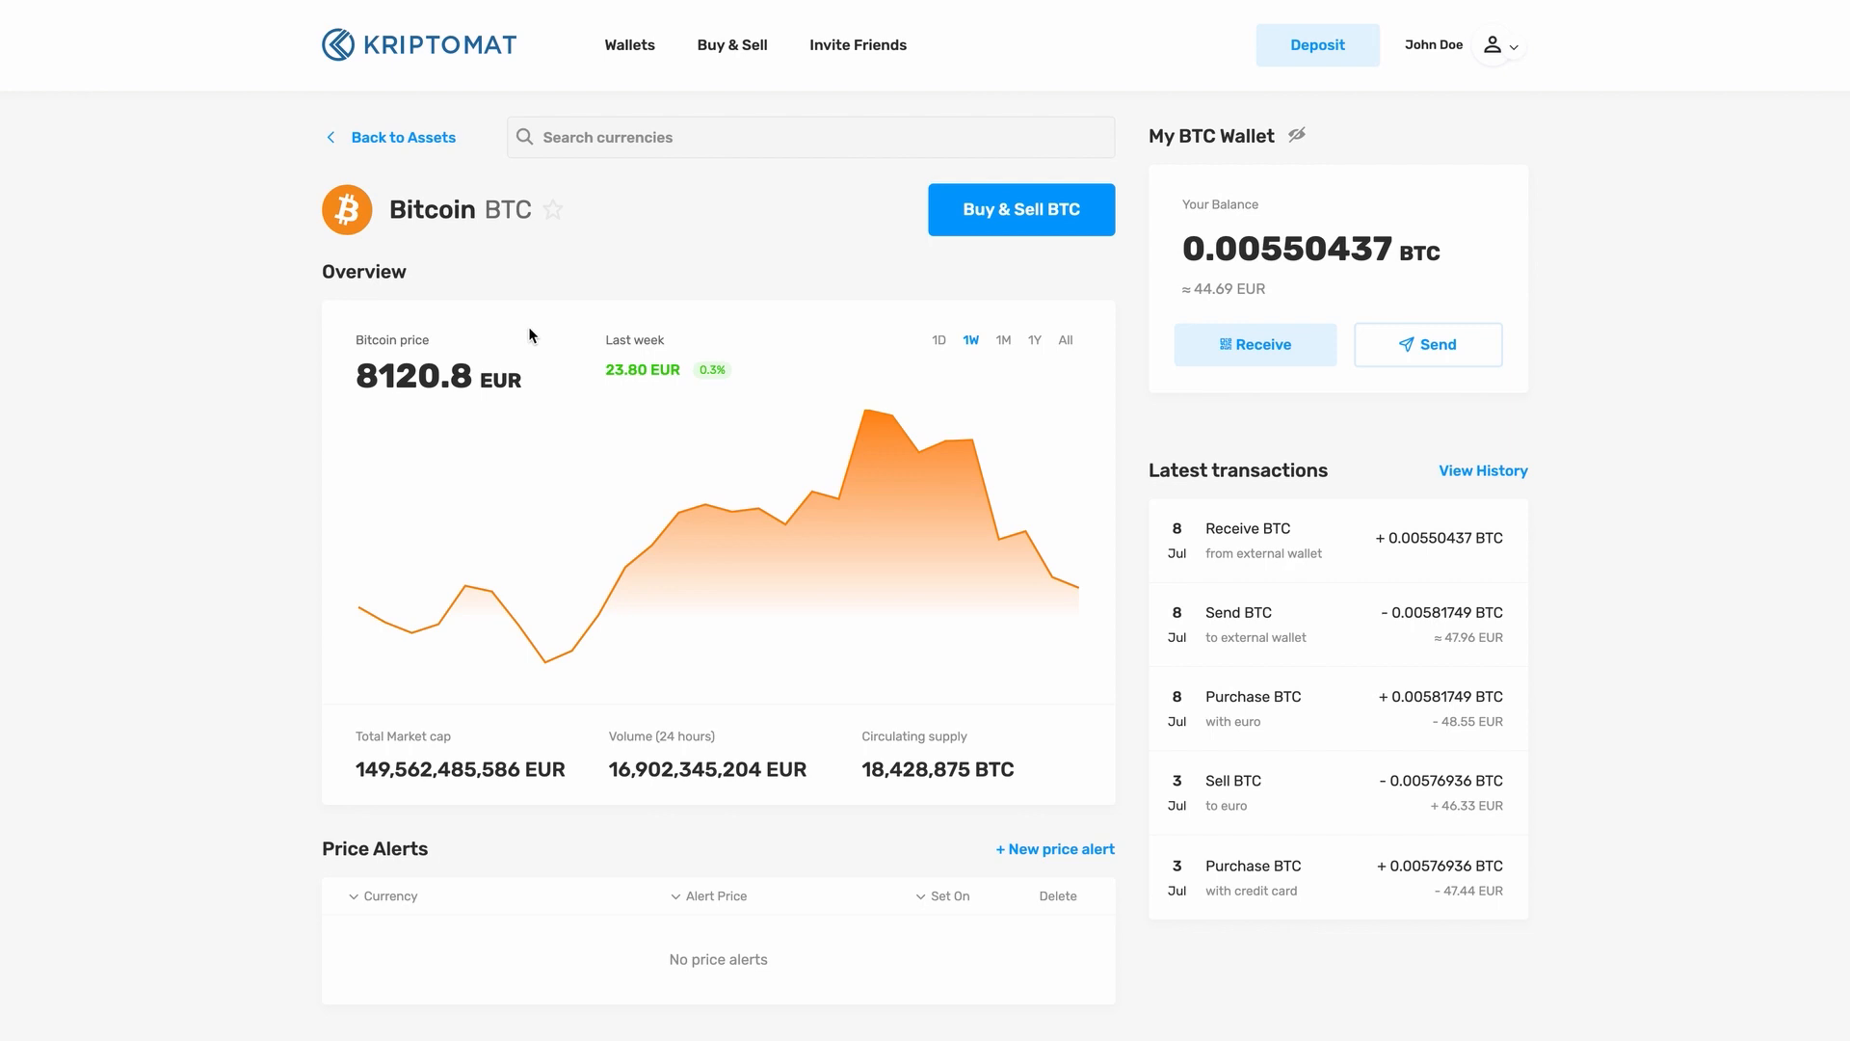
mouse_move(790, 277)
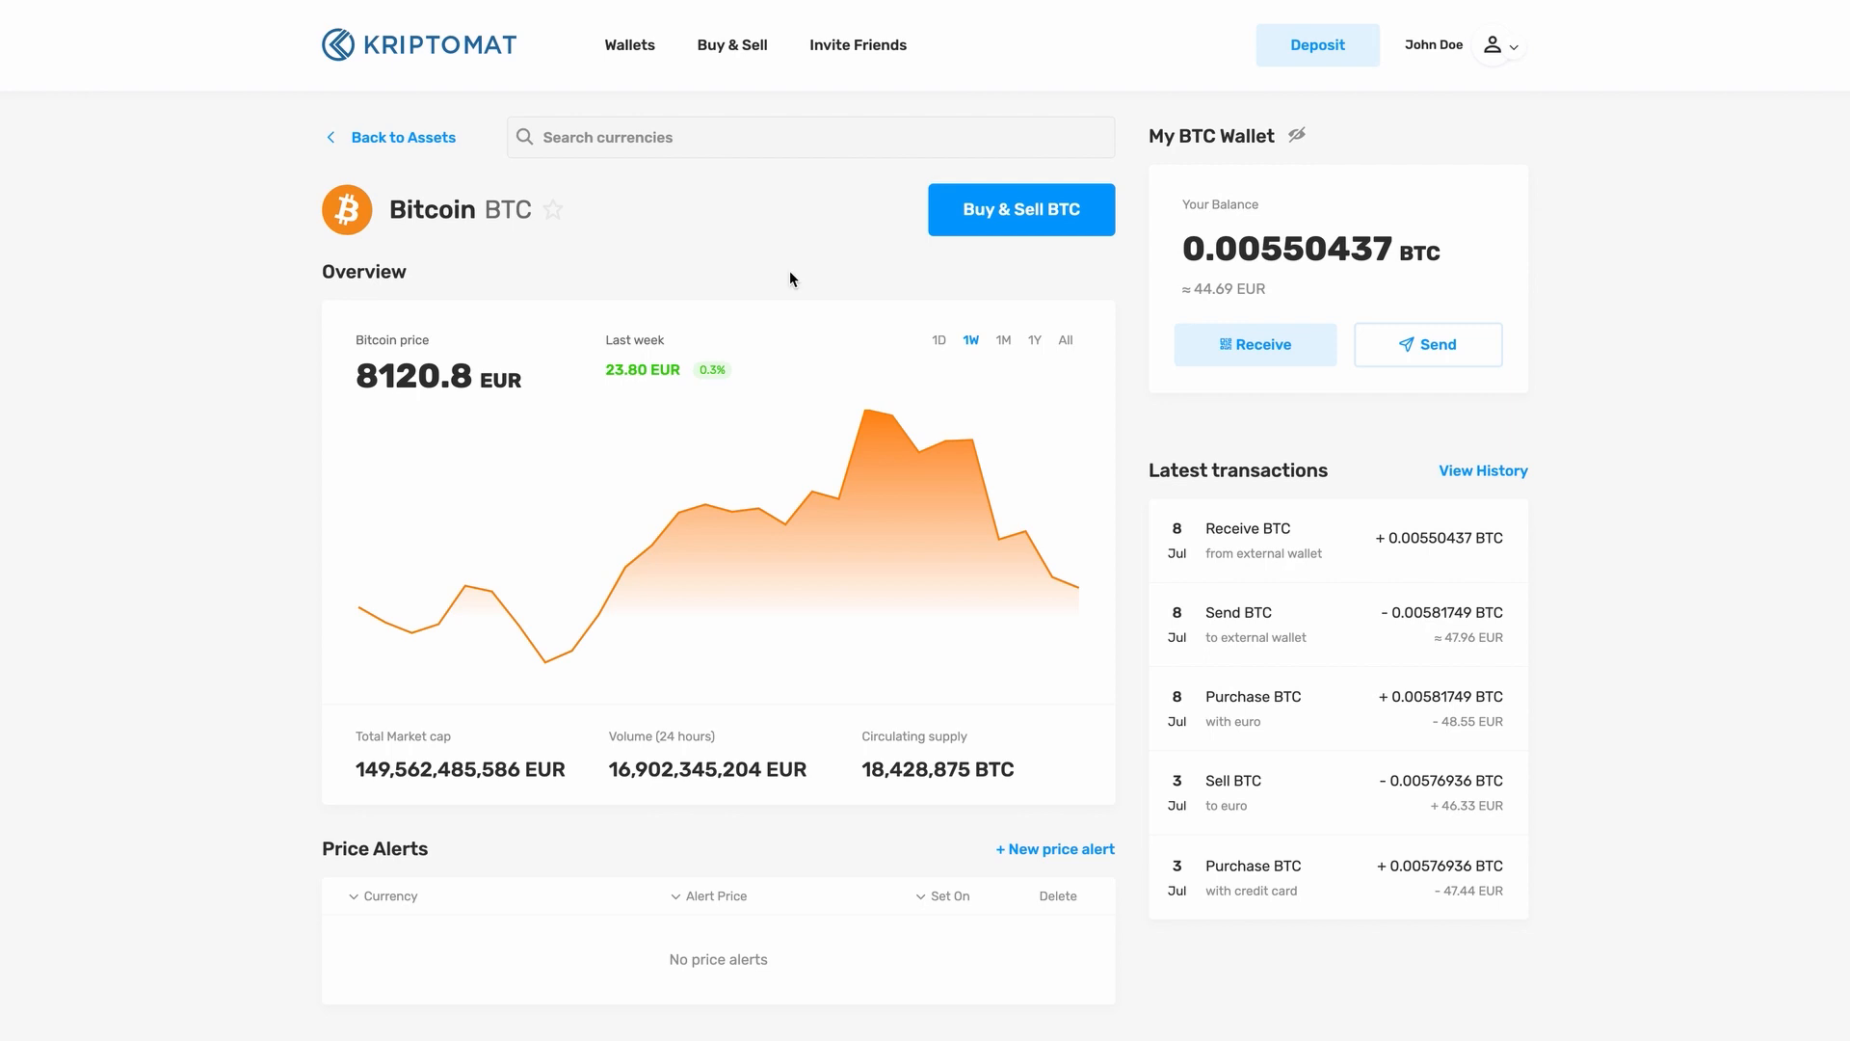
mouse_move(1041, 297)
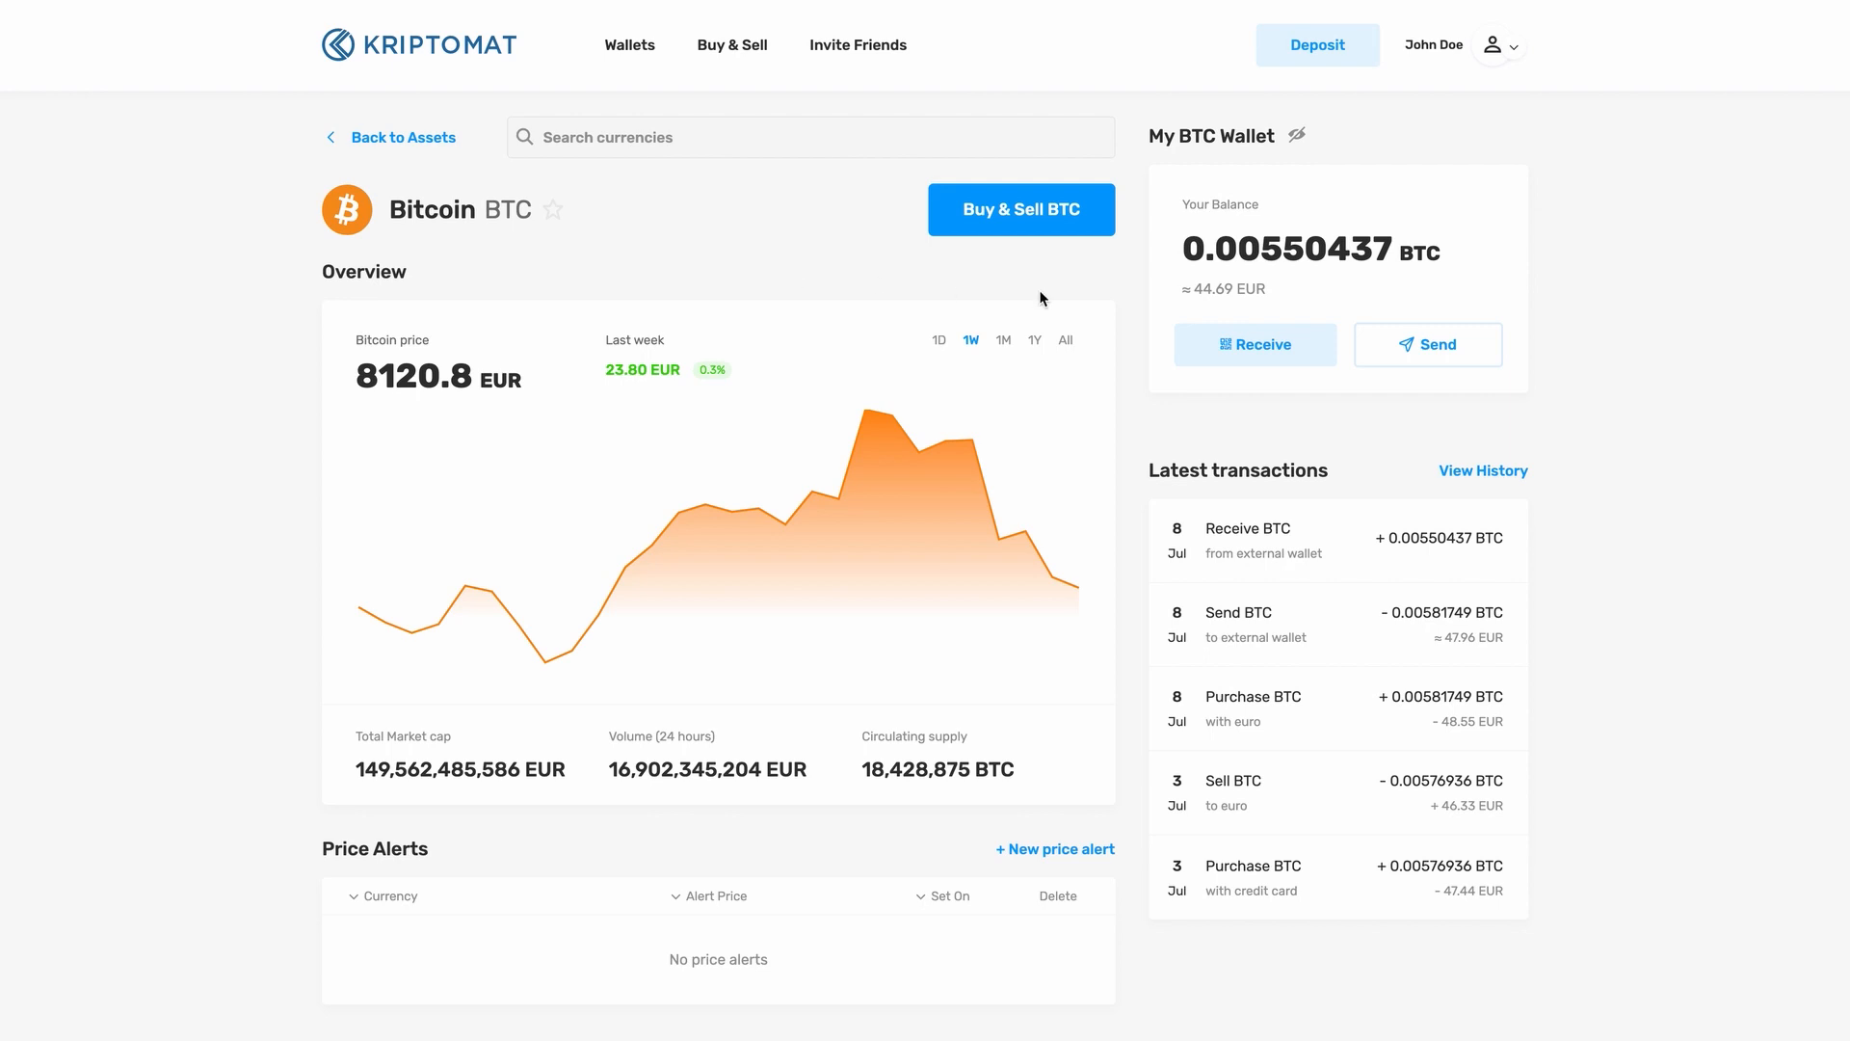
mouse_move(1170, 285)
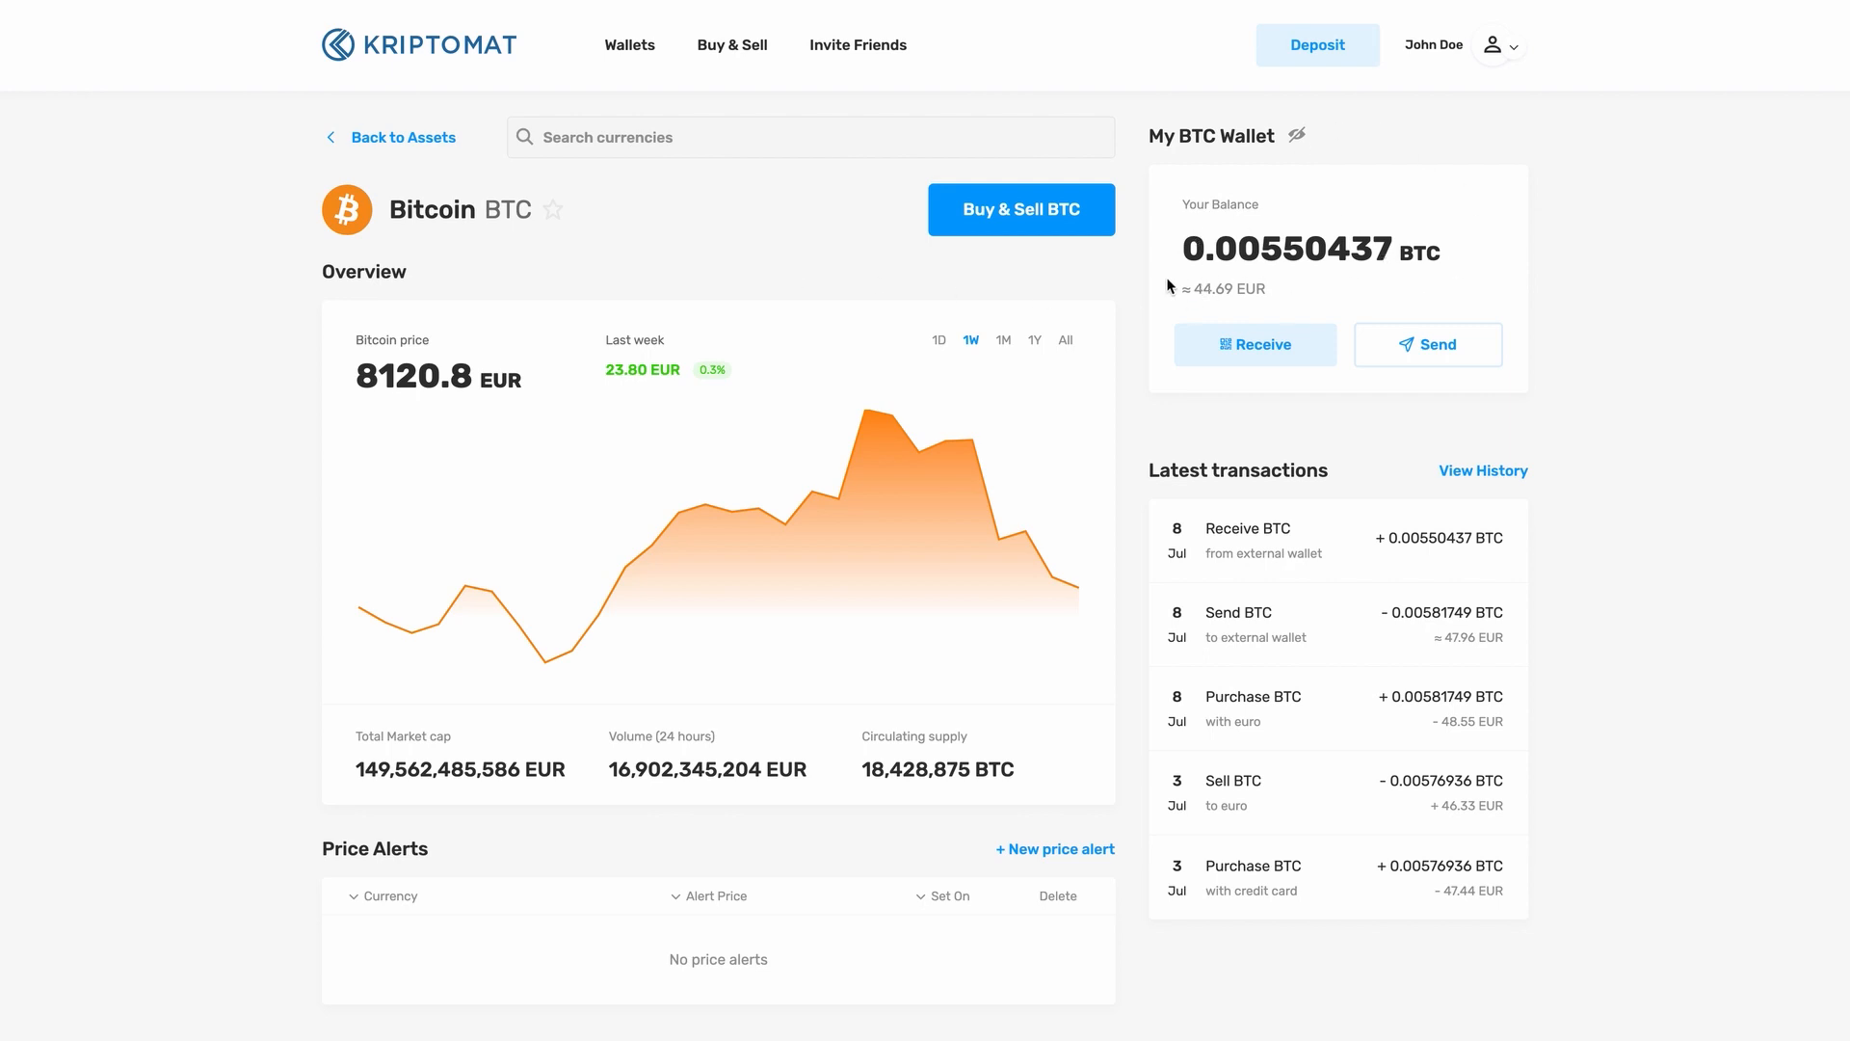
mouse_move(1225, 206)
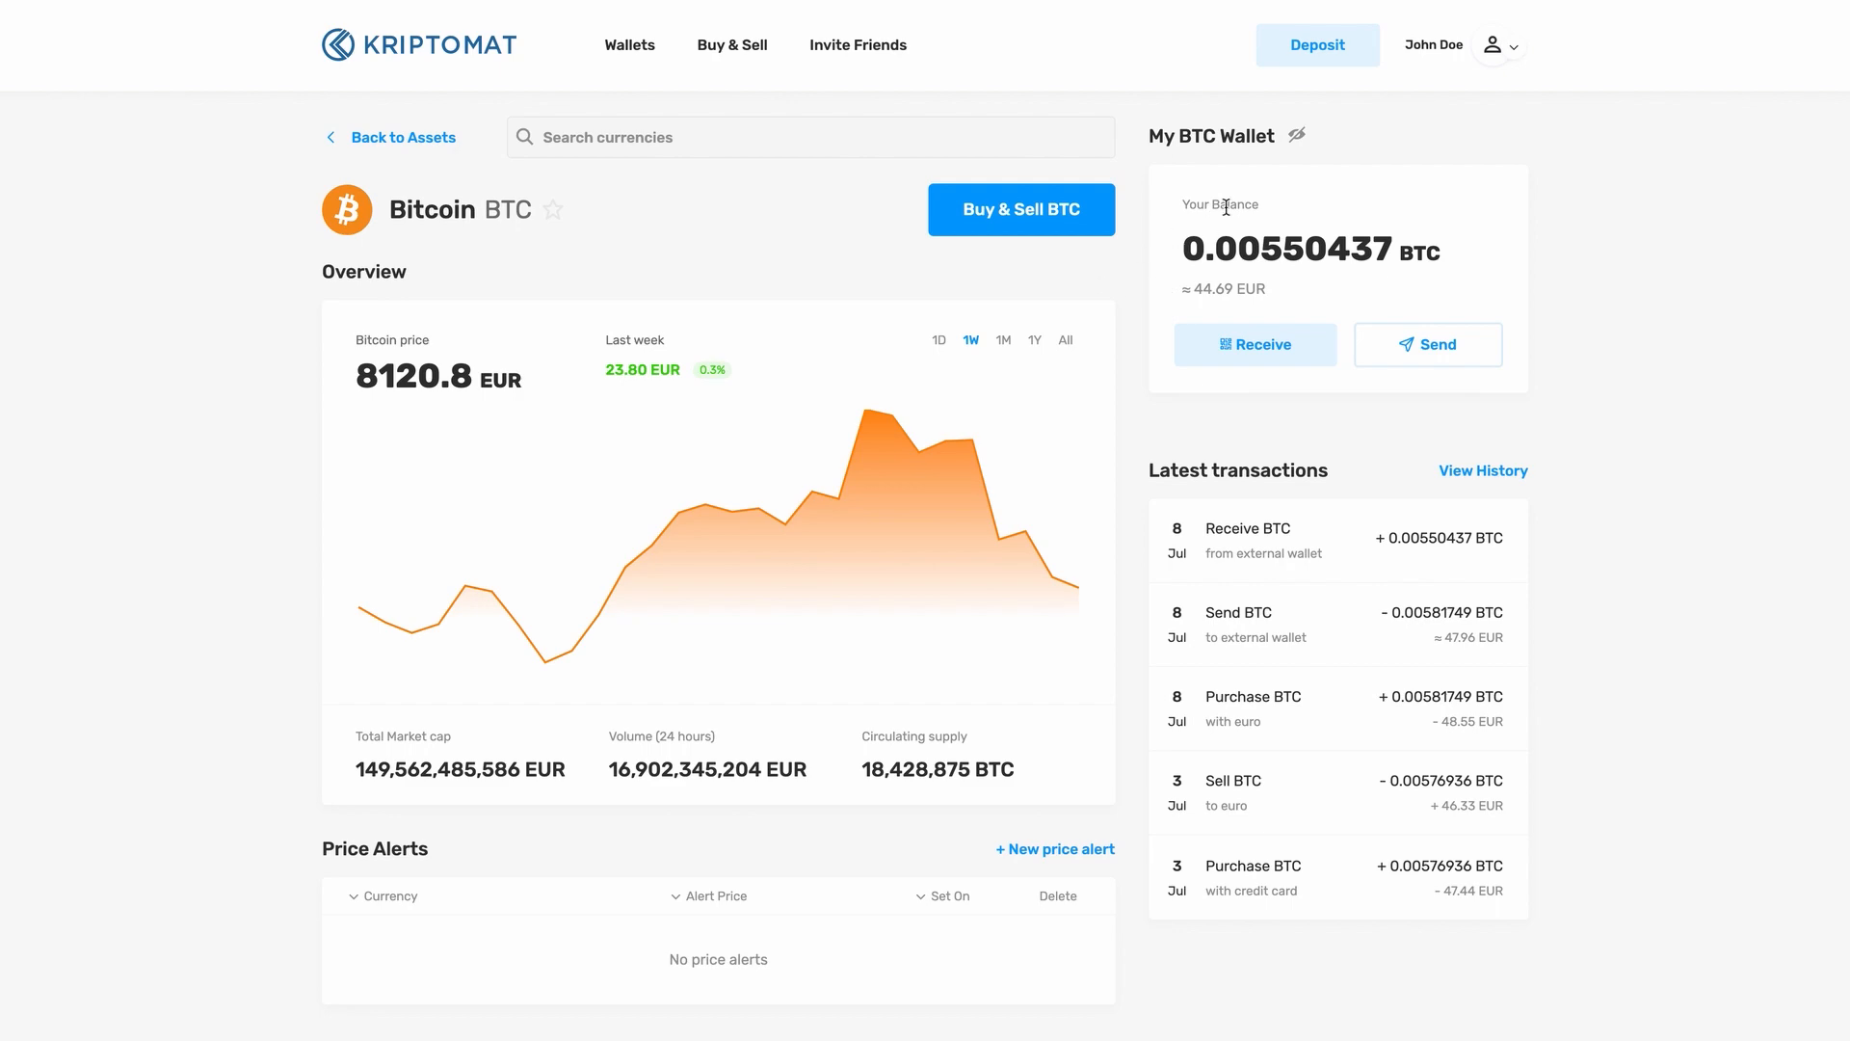
mouse_move(1419, 356)
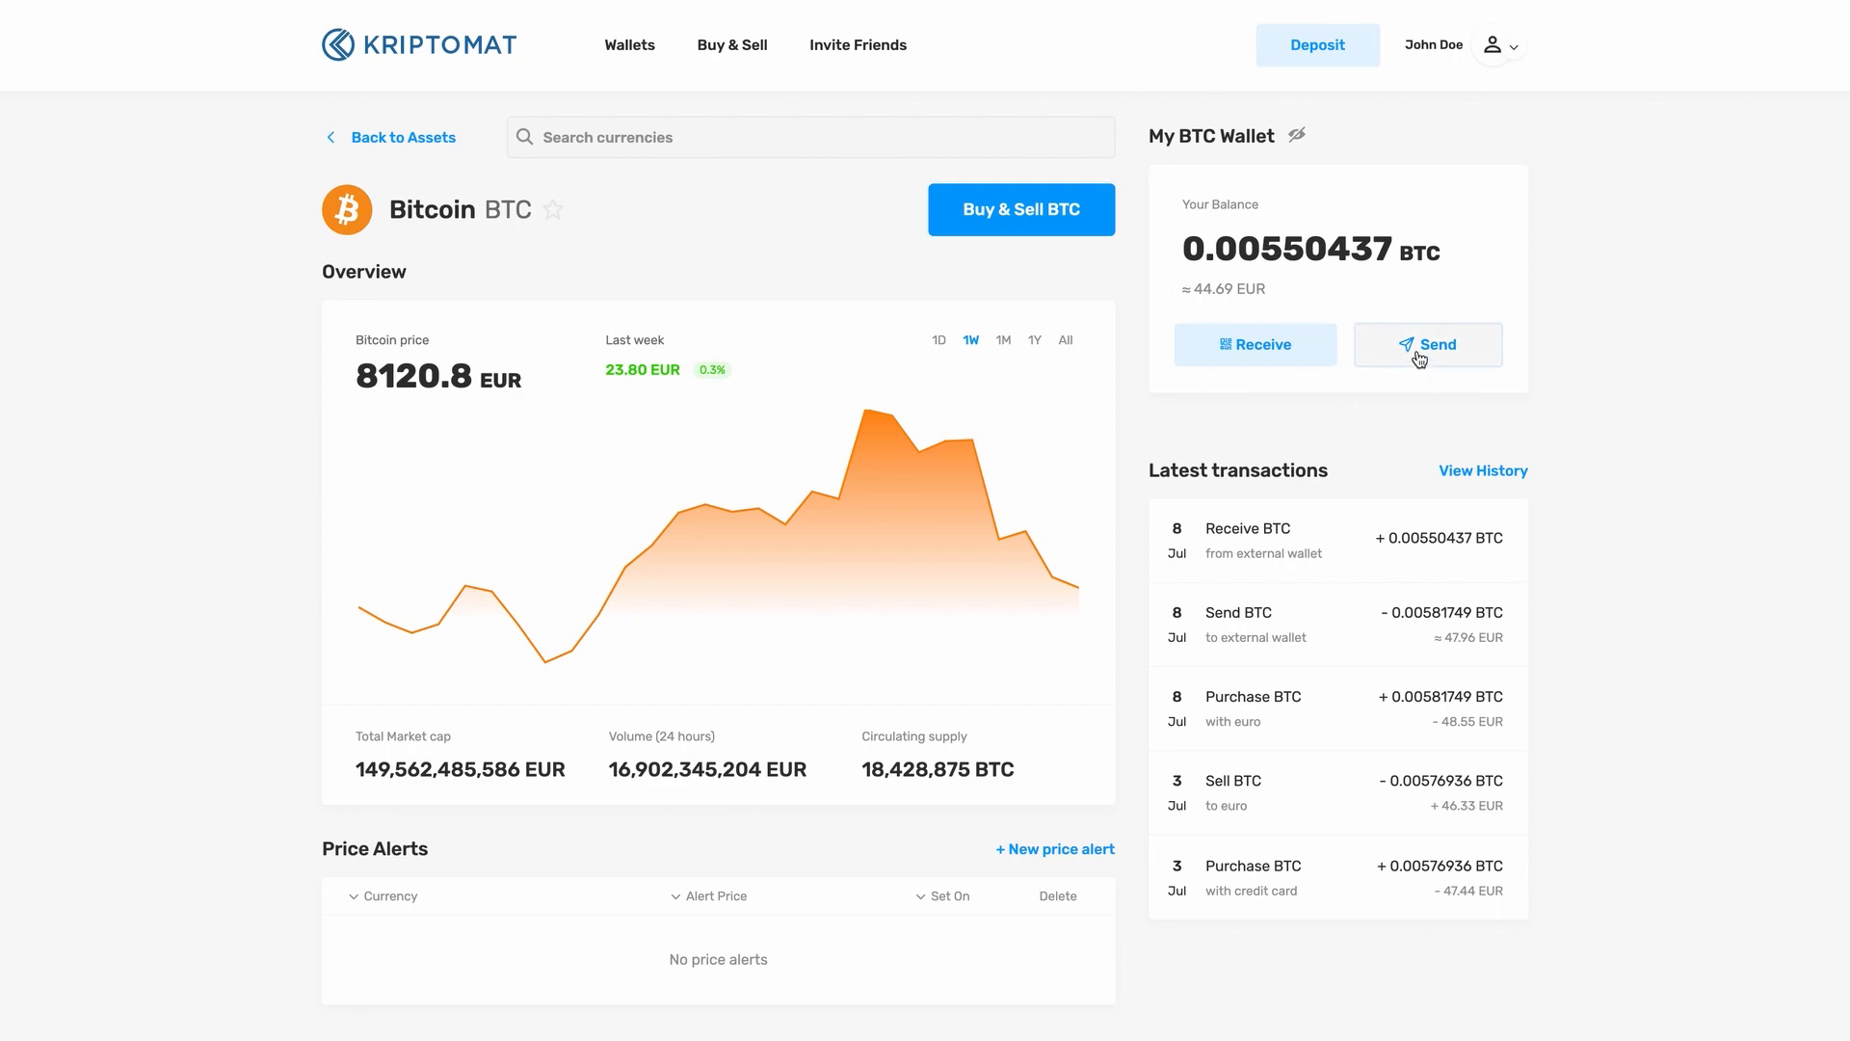
Start a Send from the My BTC Wallet panel, bringing up the security notice.
left_click(1426, 343)
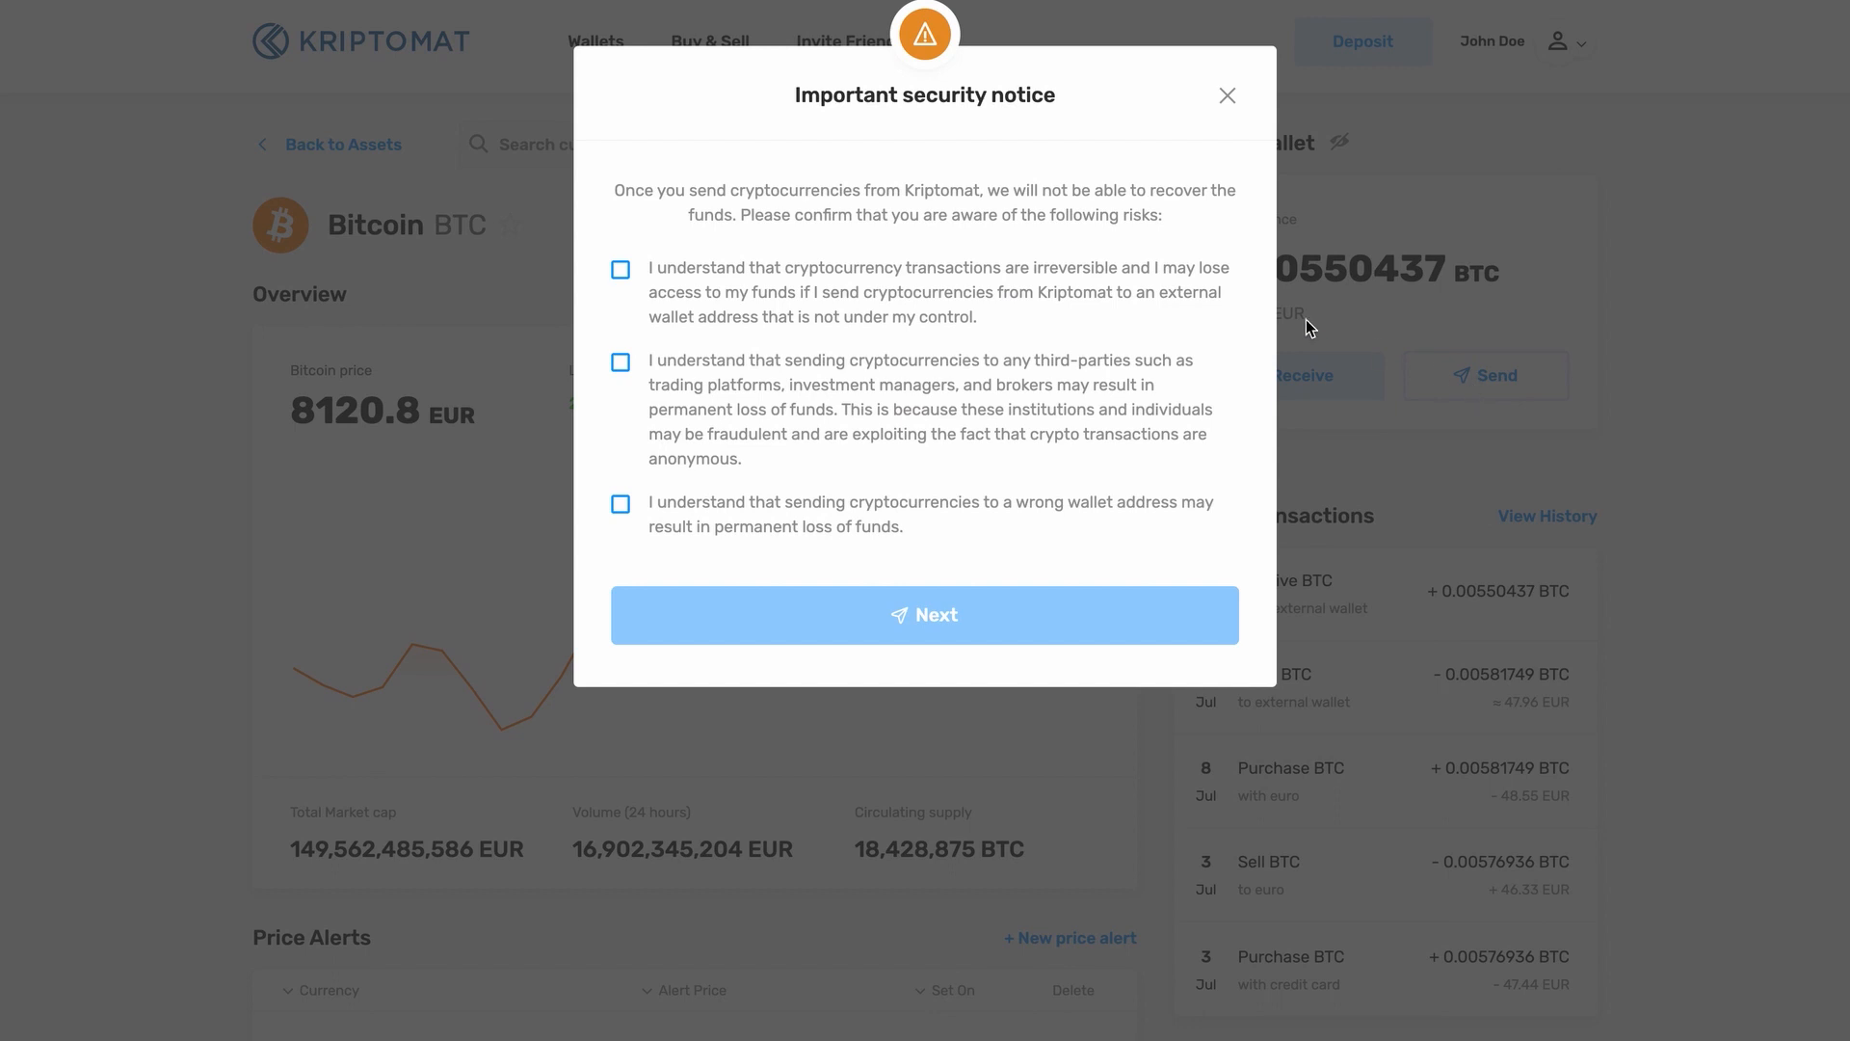
mouse_move(1006, 255)
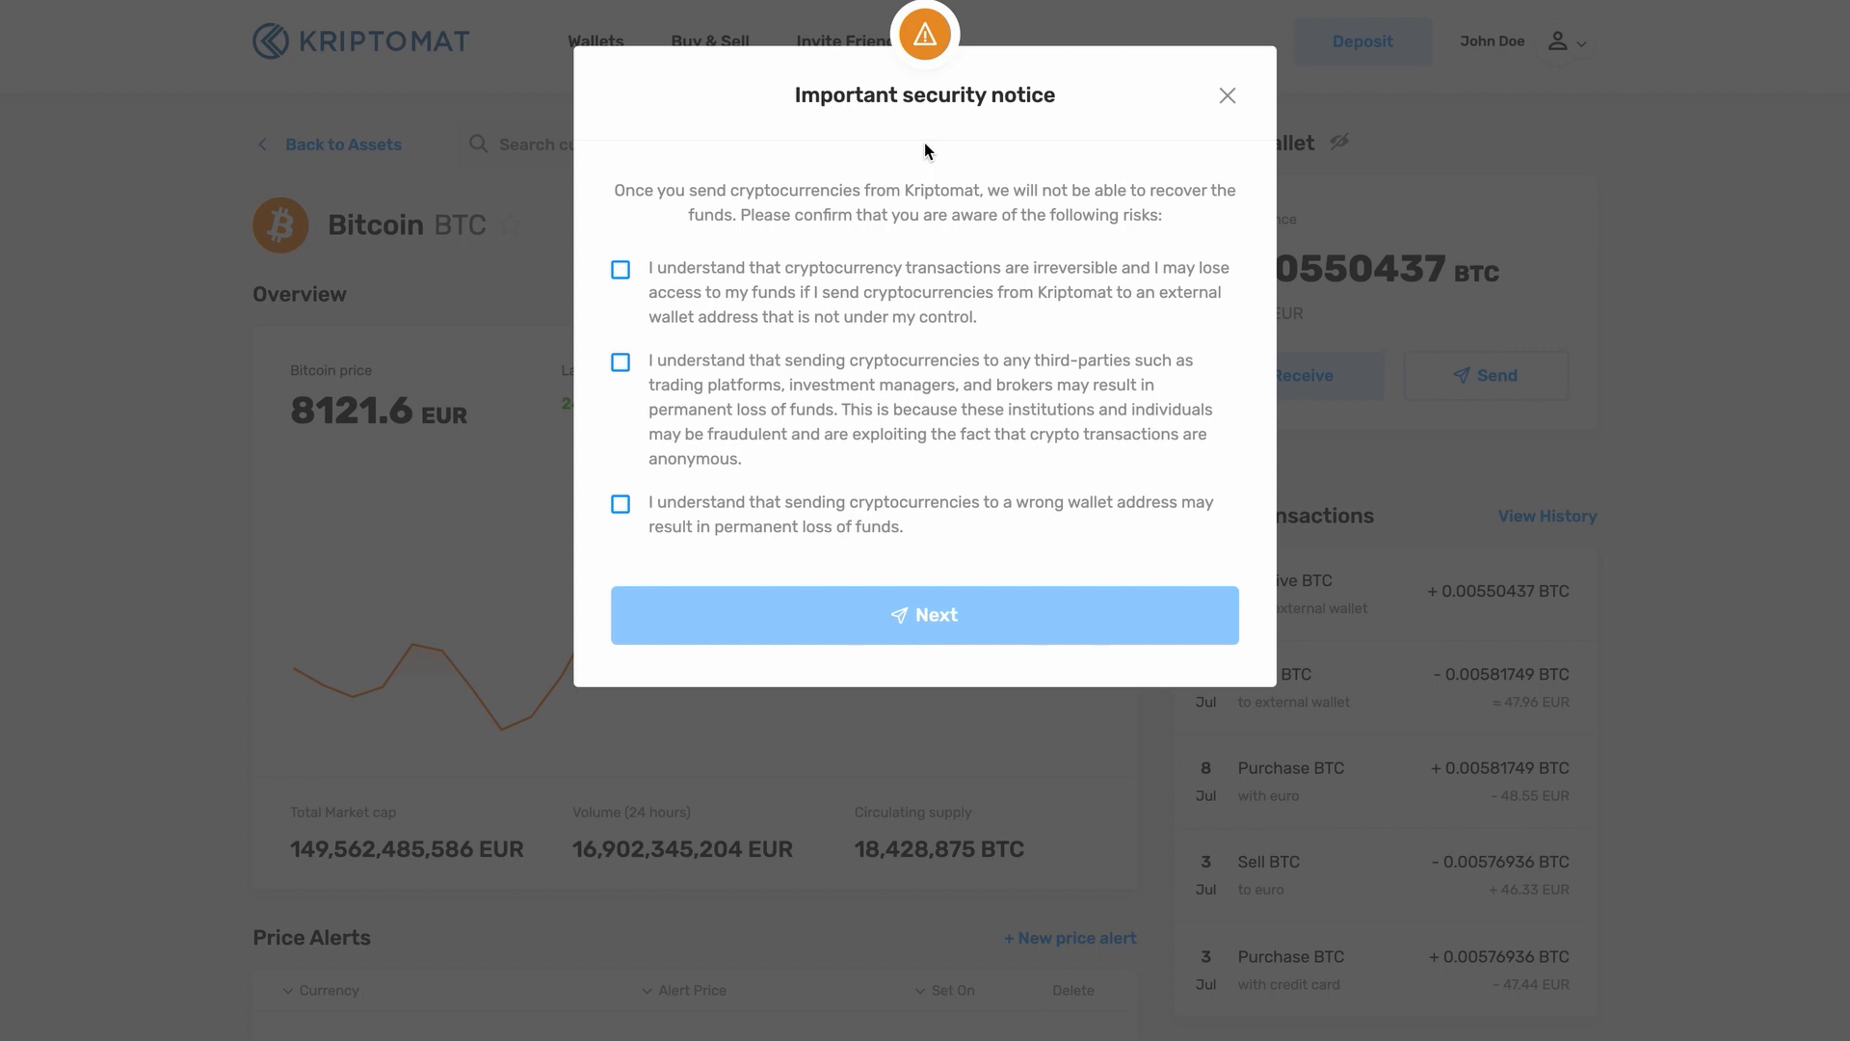
mouse_move(875, 169)
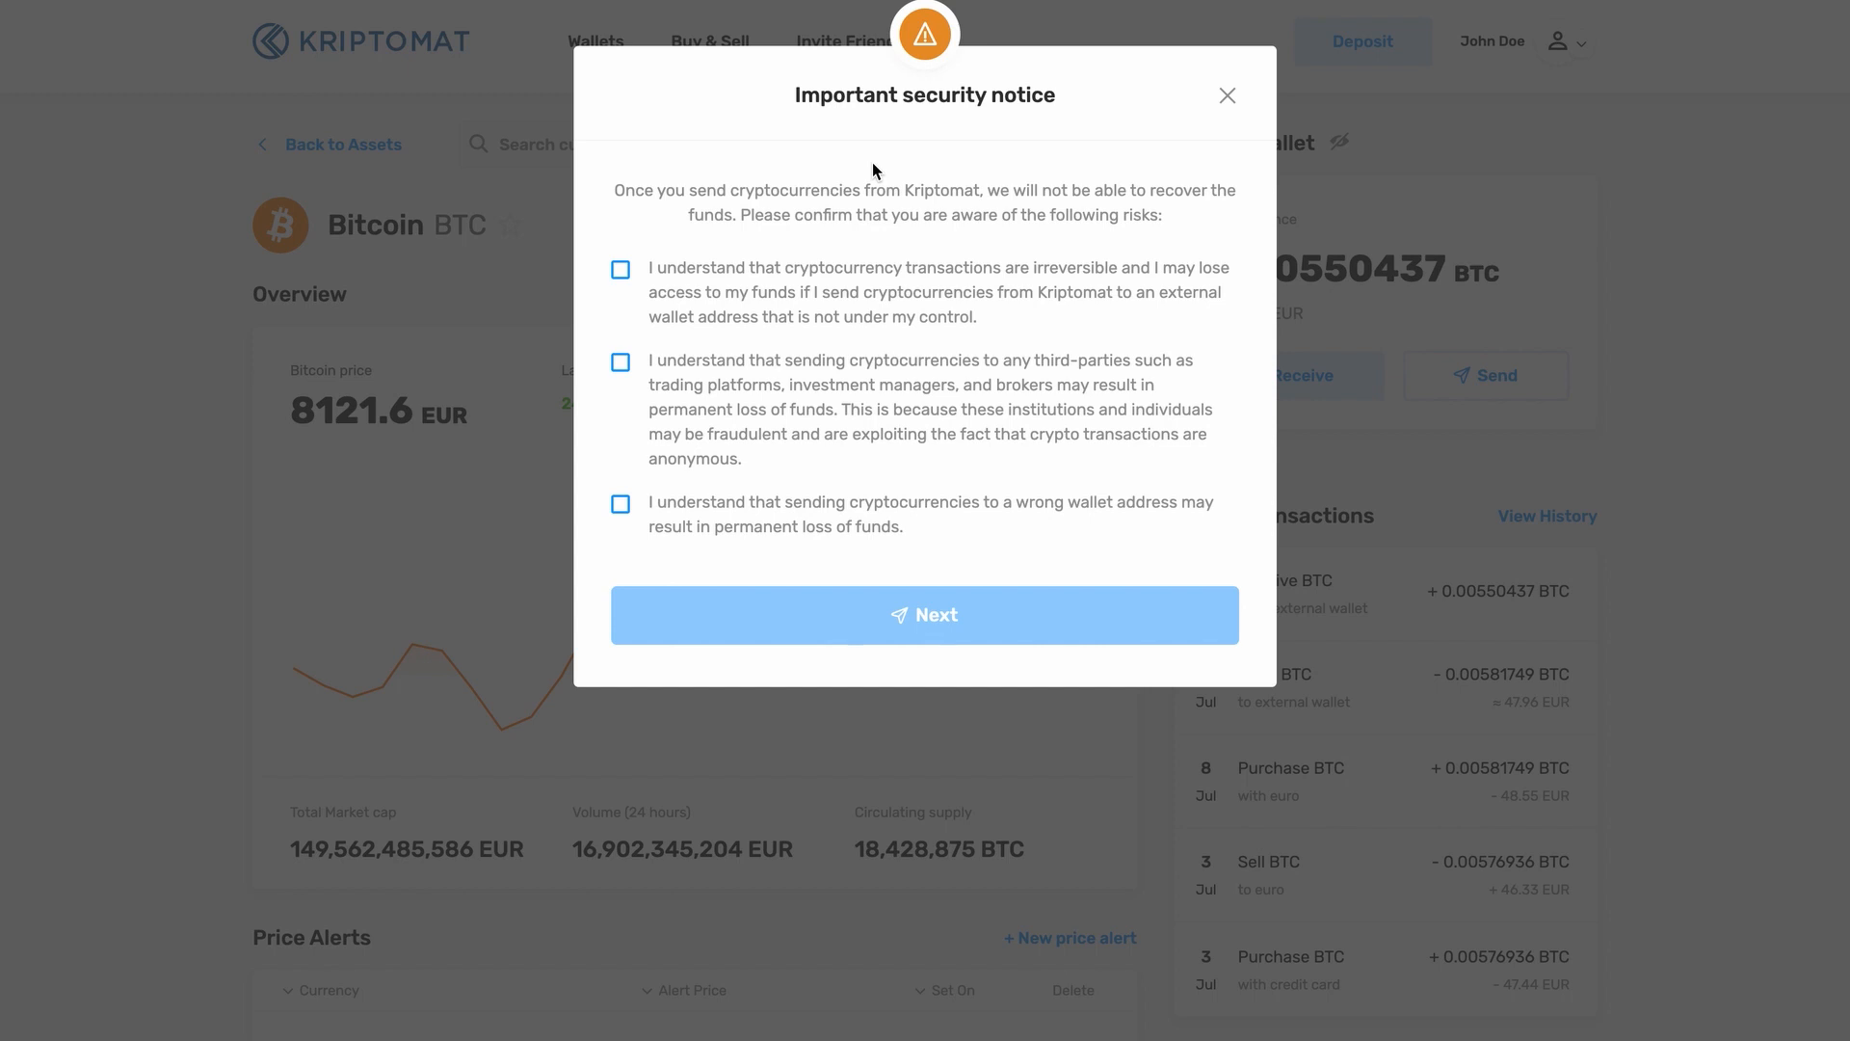
Acknowledge the irreversibility and fraud risks and continue to the Send BTC form.
left_click(620, 362)
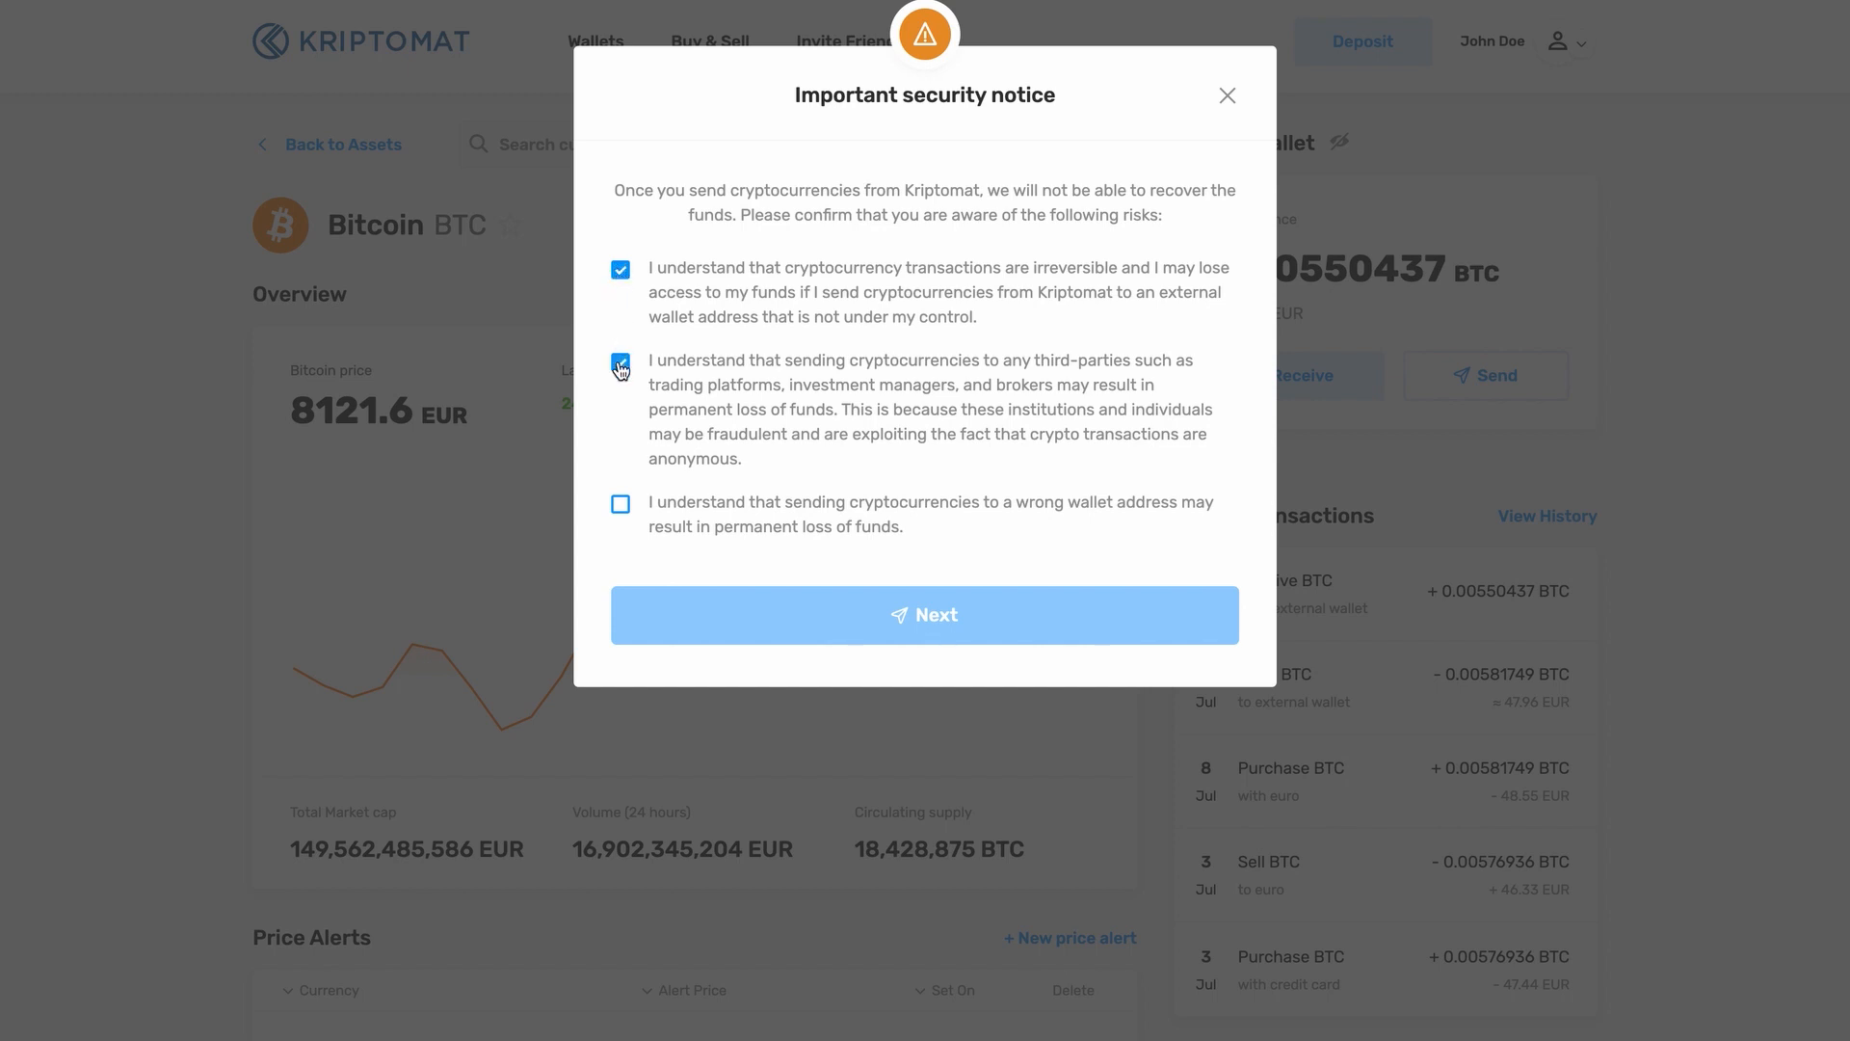
left_click(620, 504)
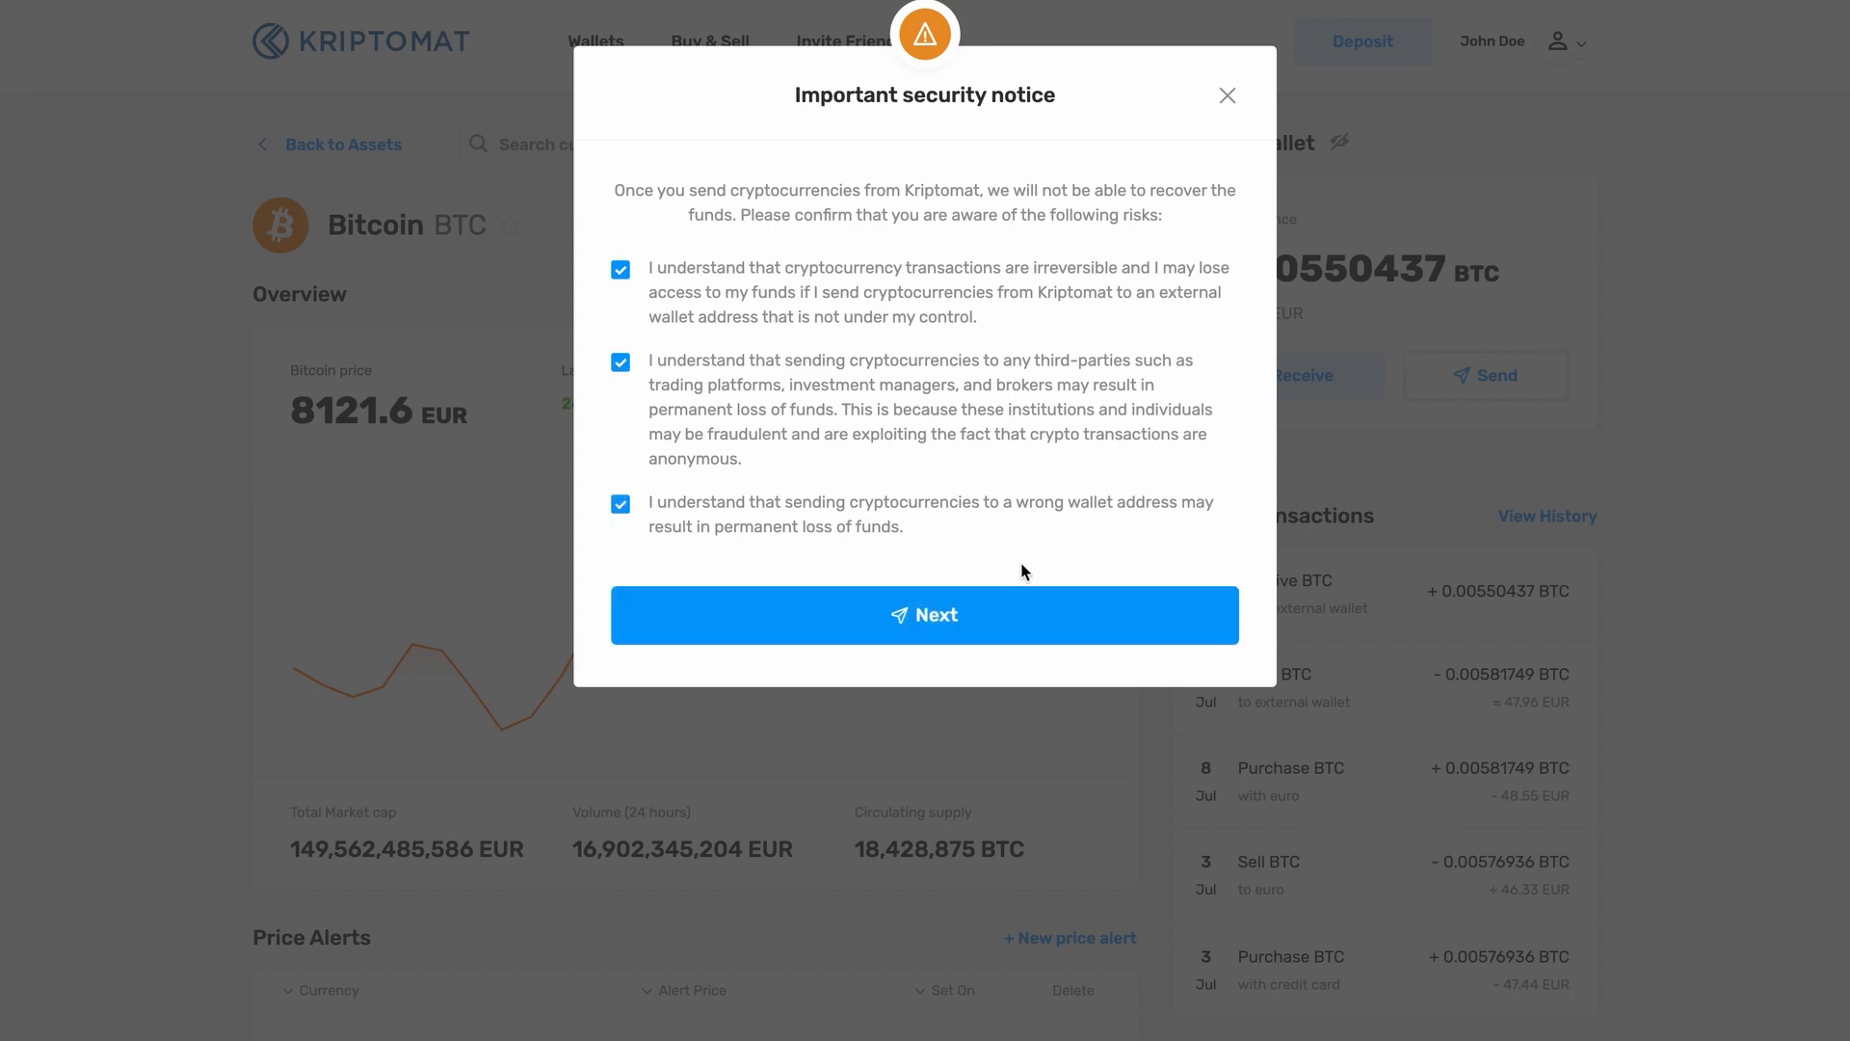
mouse_move(1035, 620)
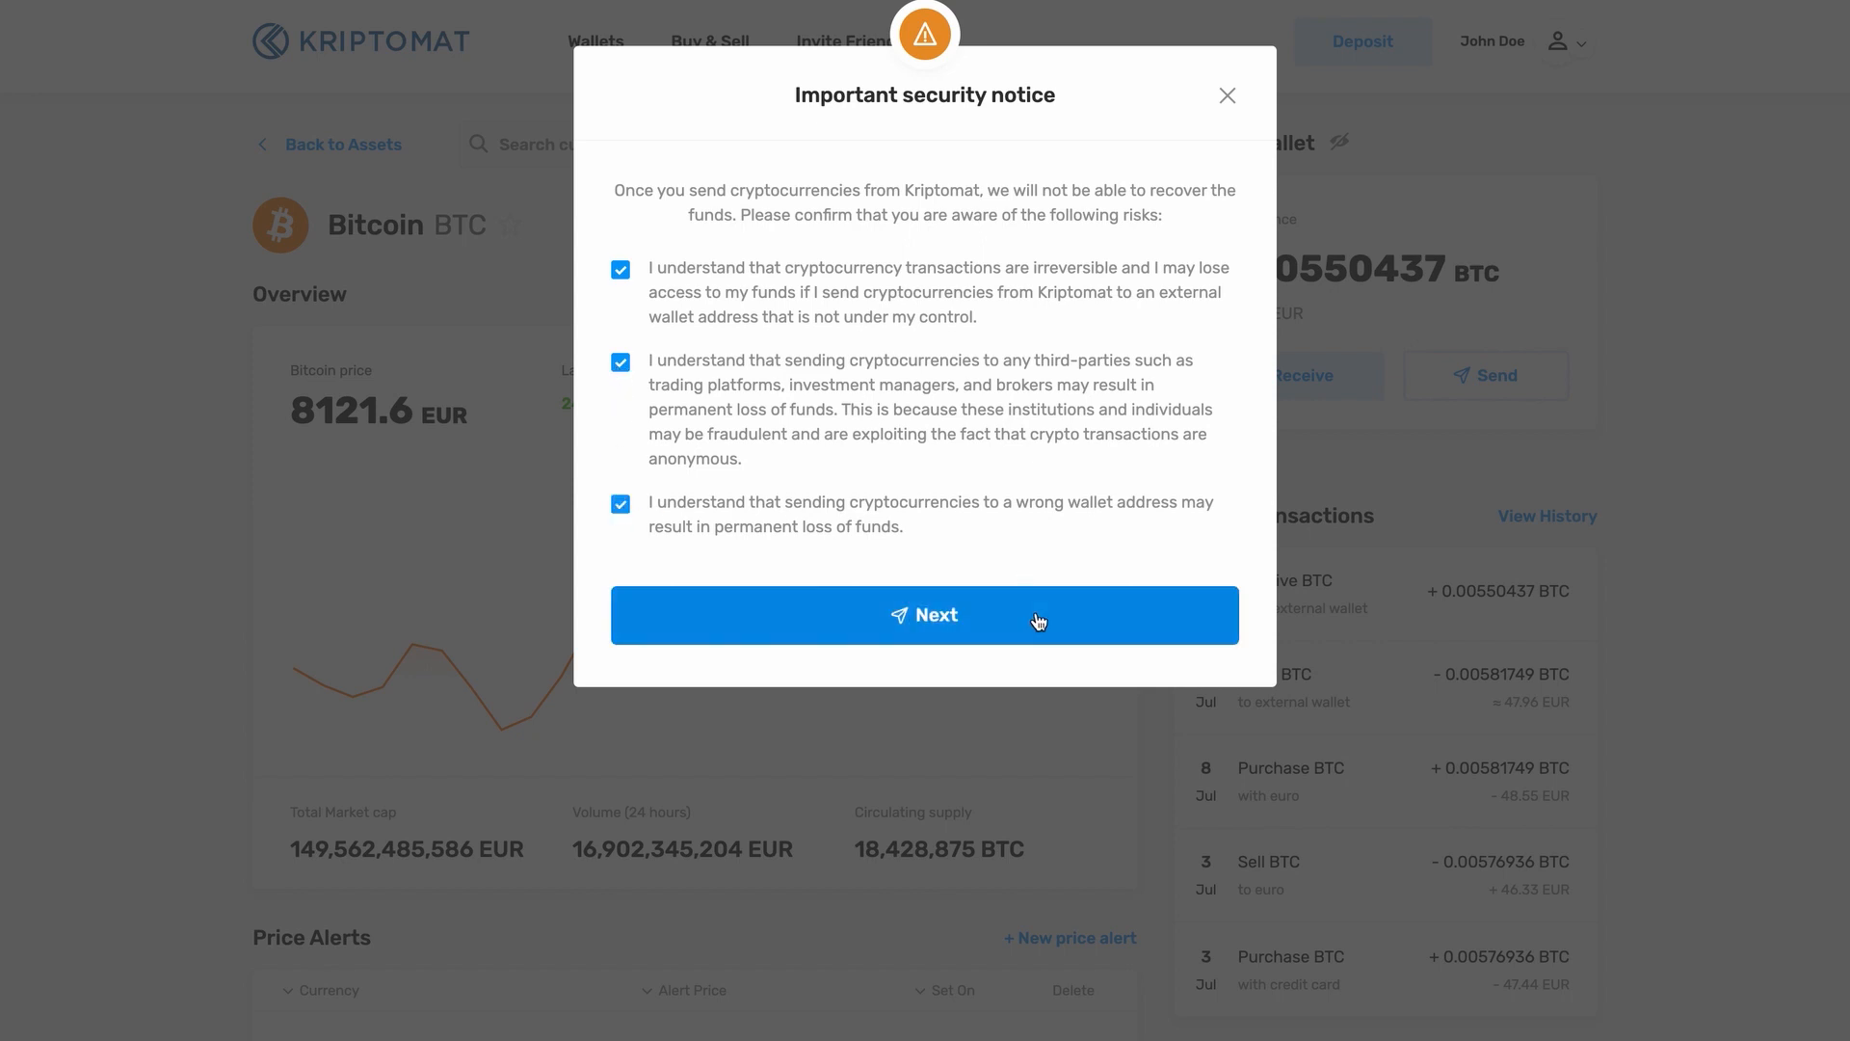
left_click(925, 615)
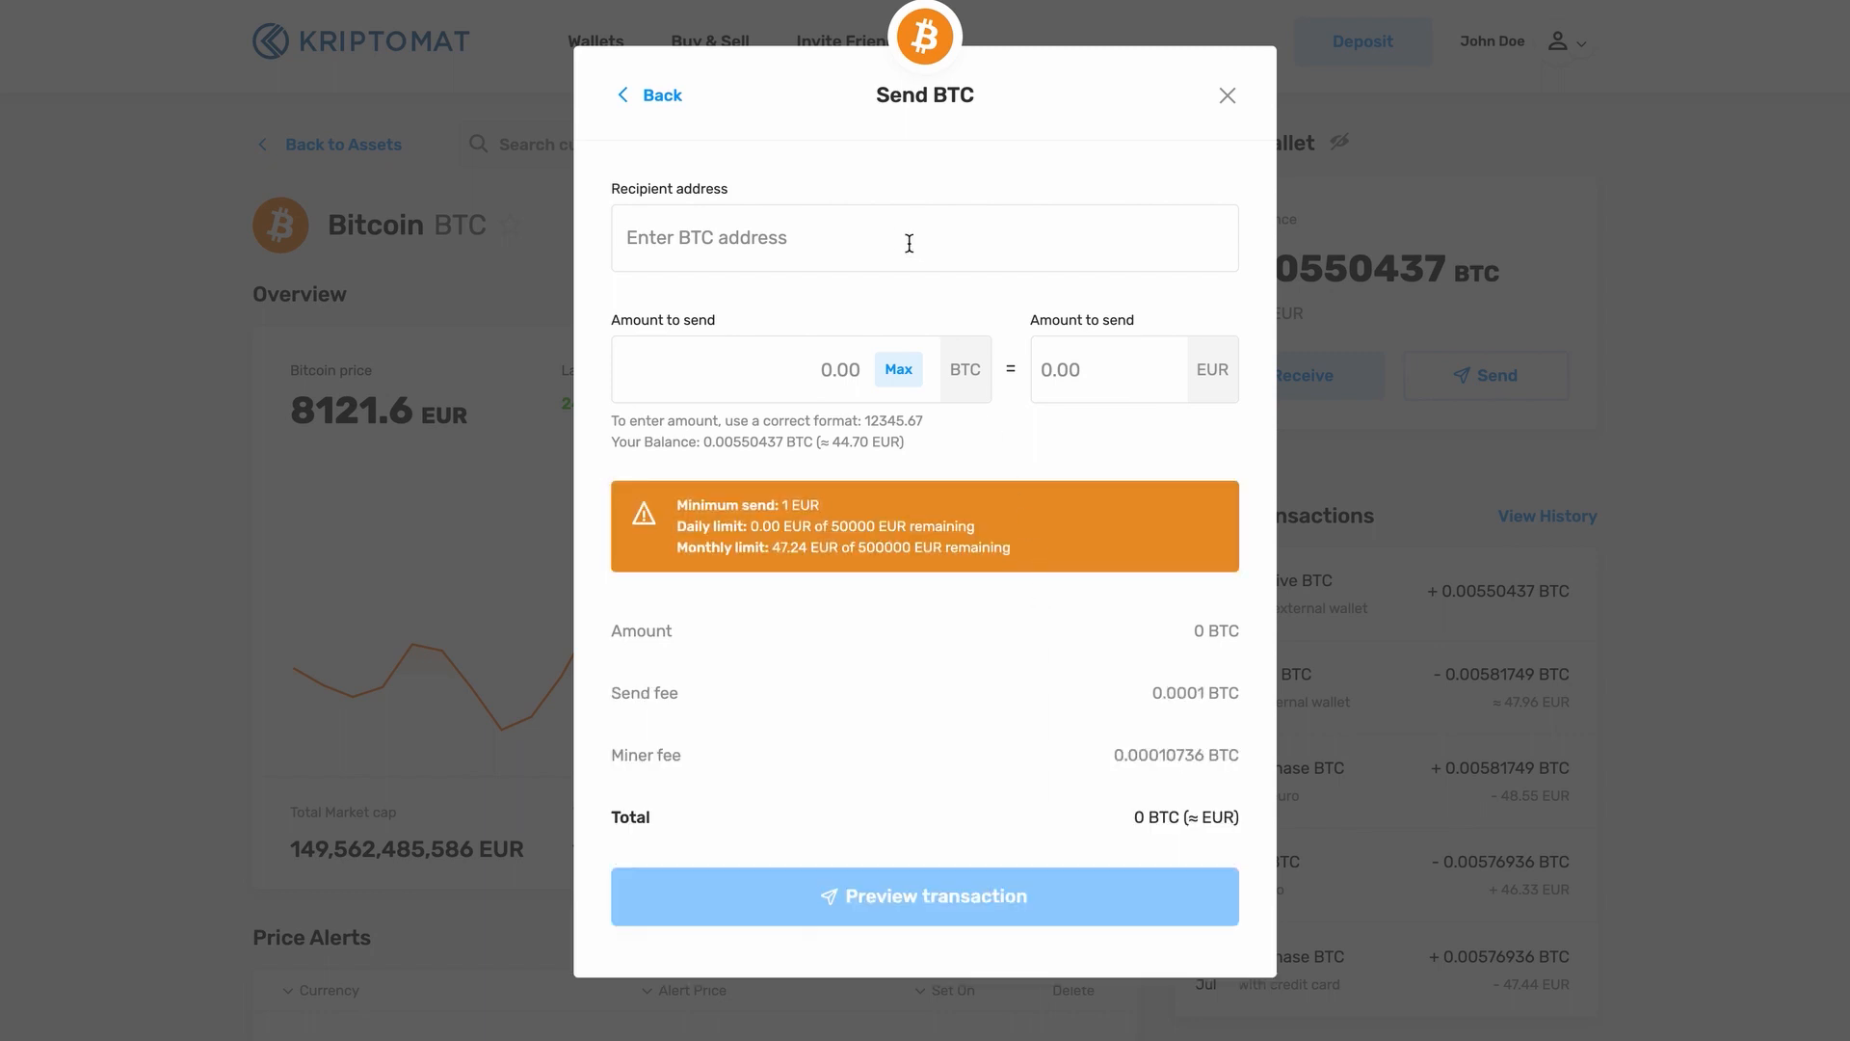
left_click(898, 239)
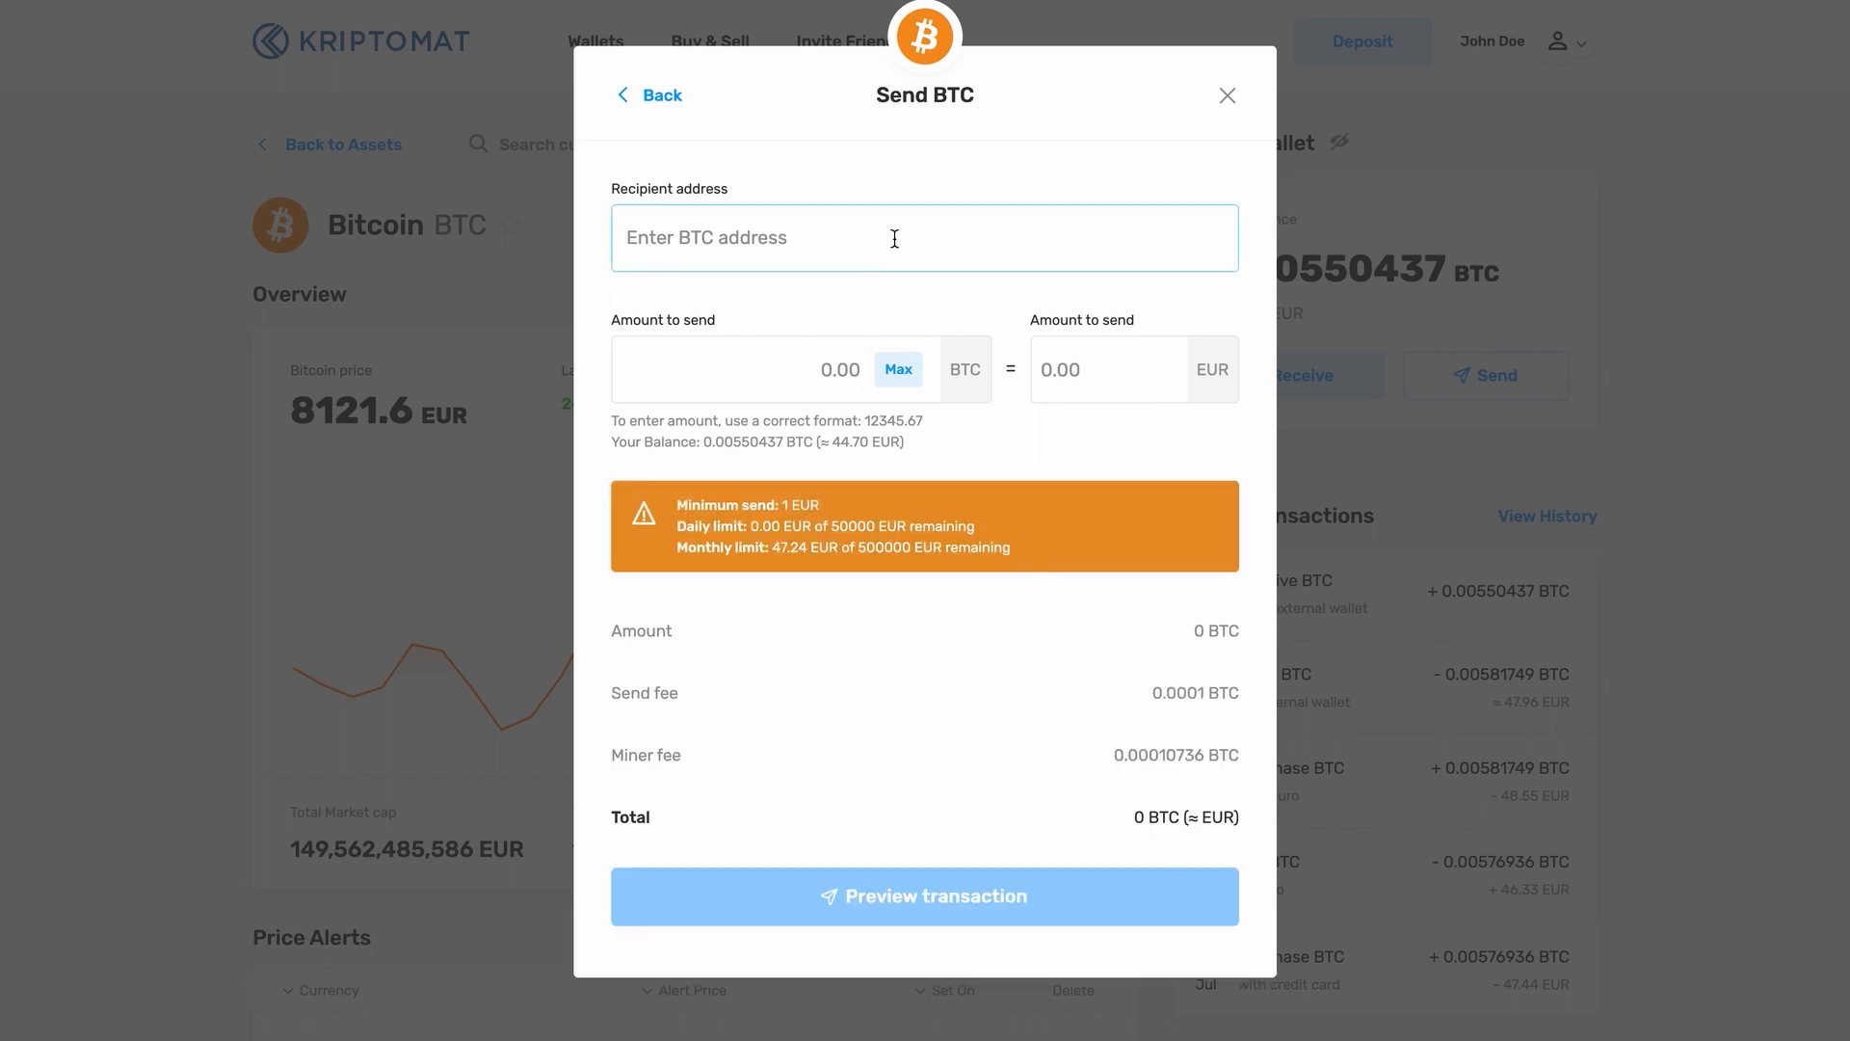
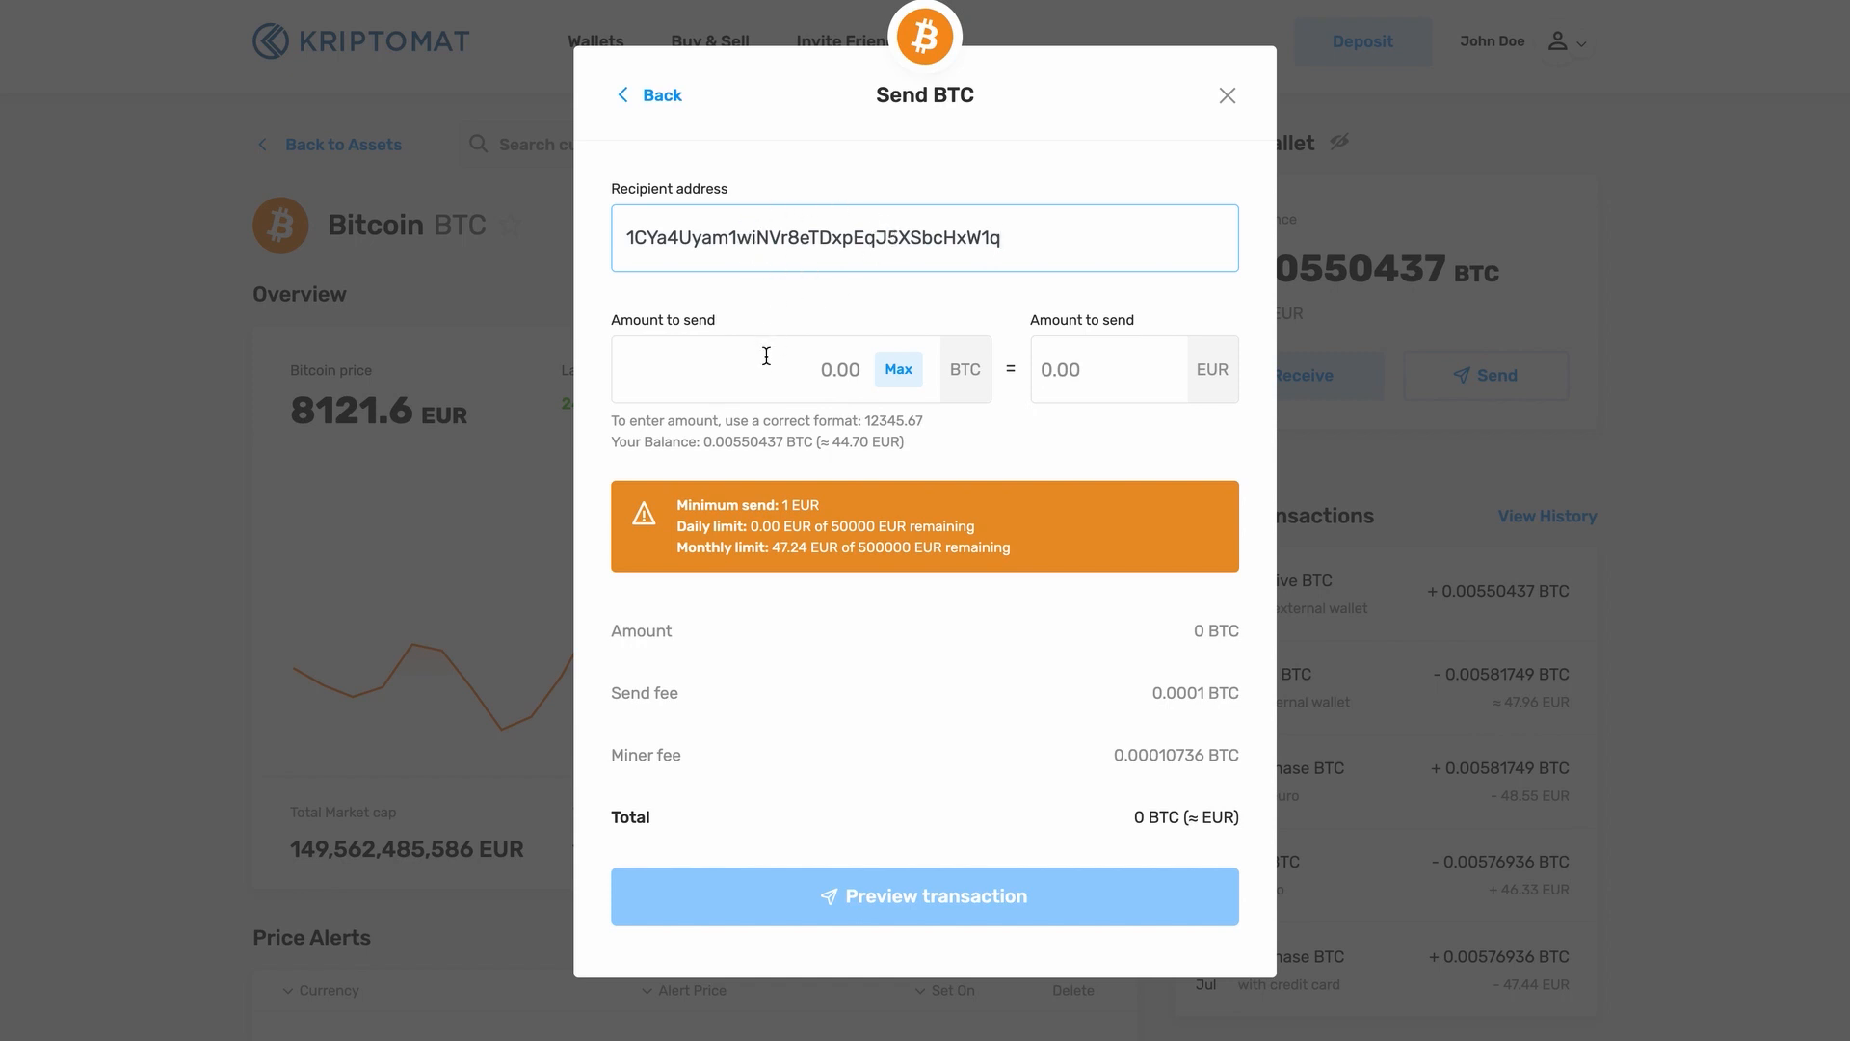
left_click(767, 368)
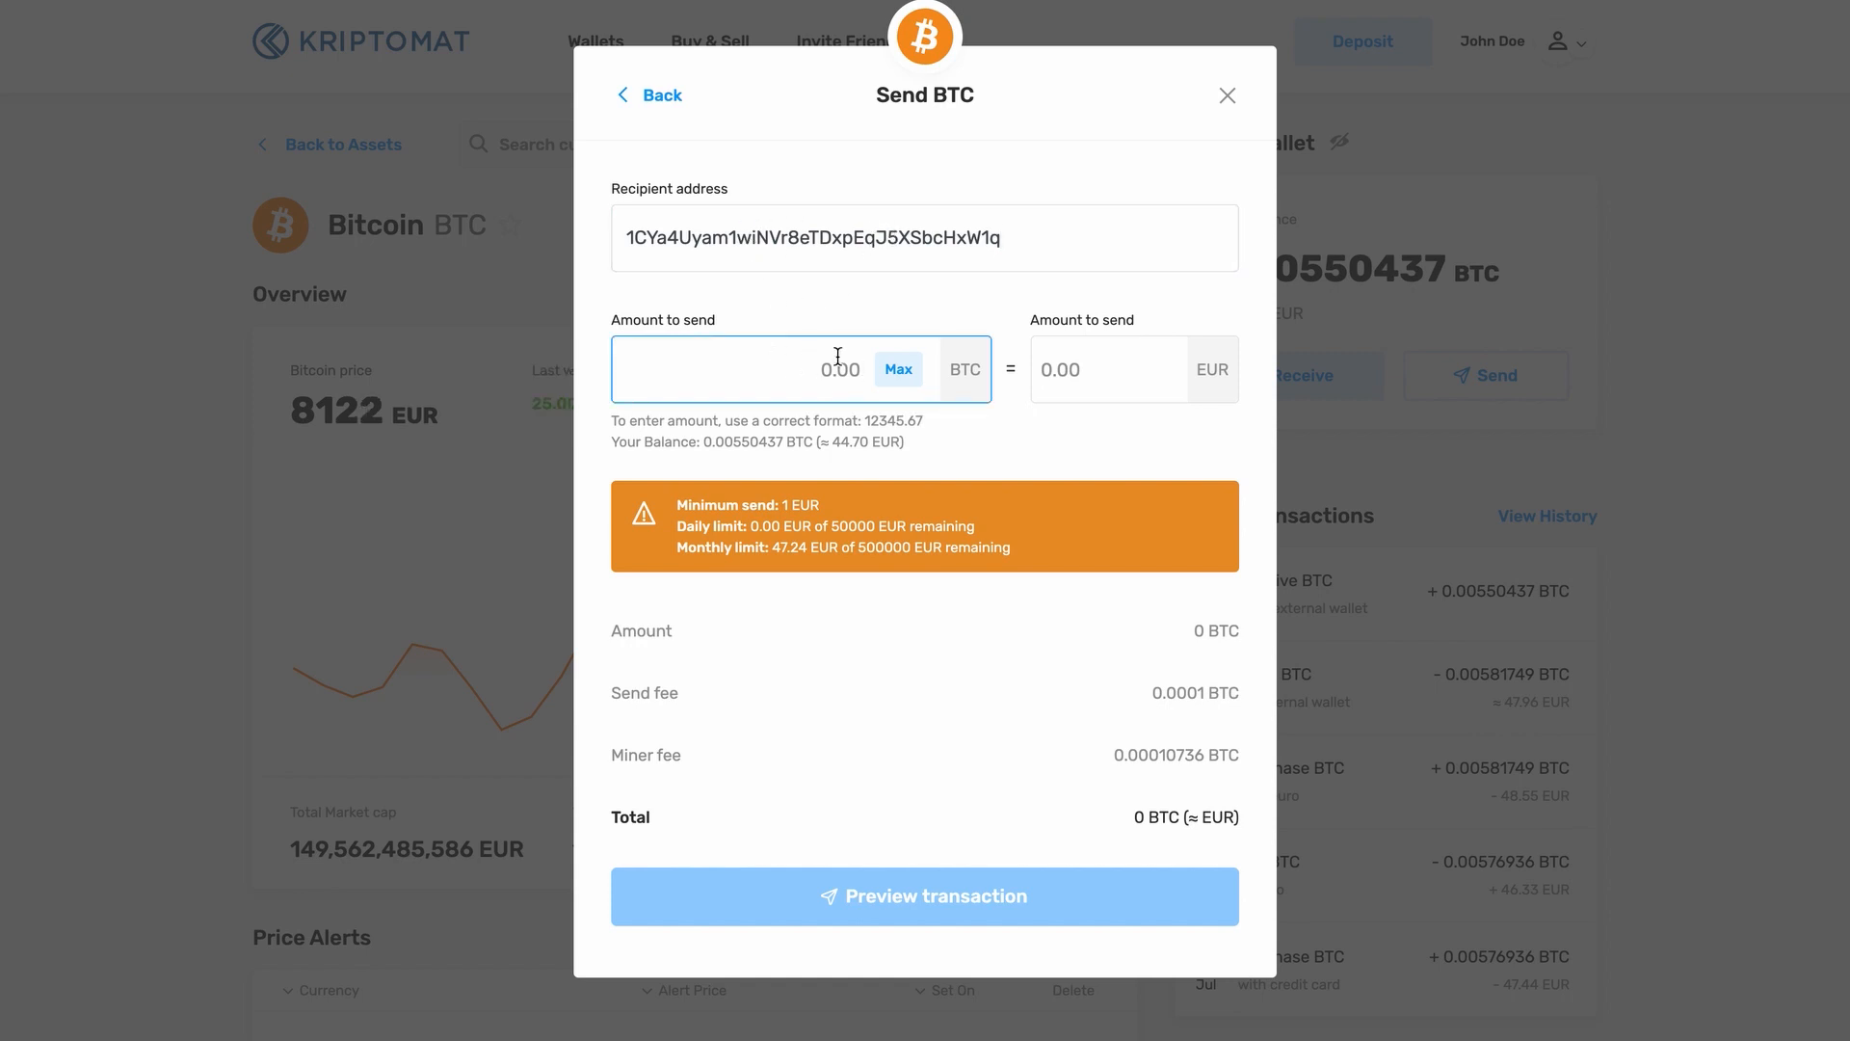
mouse_move(836, 391)
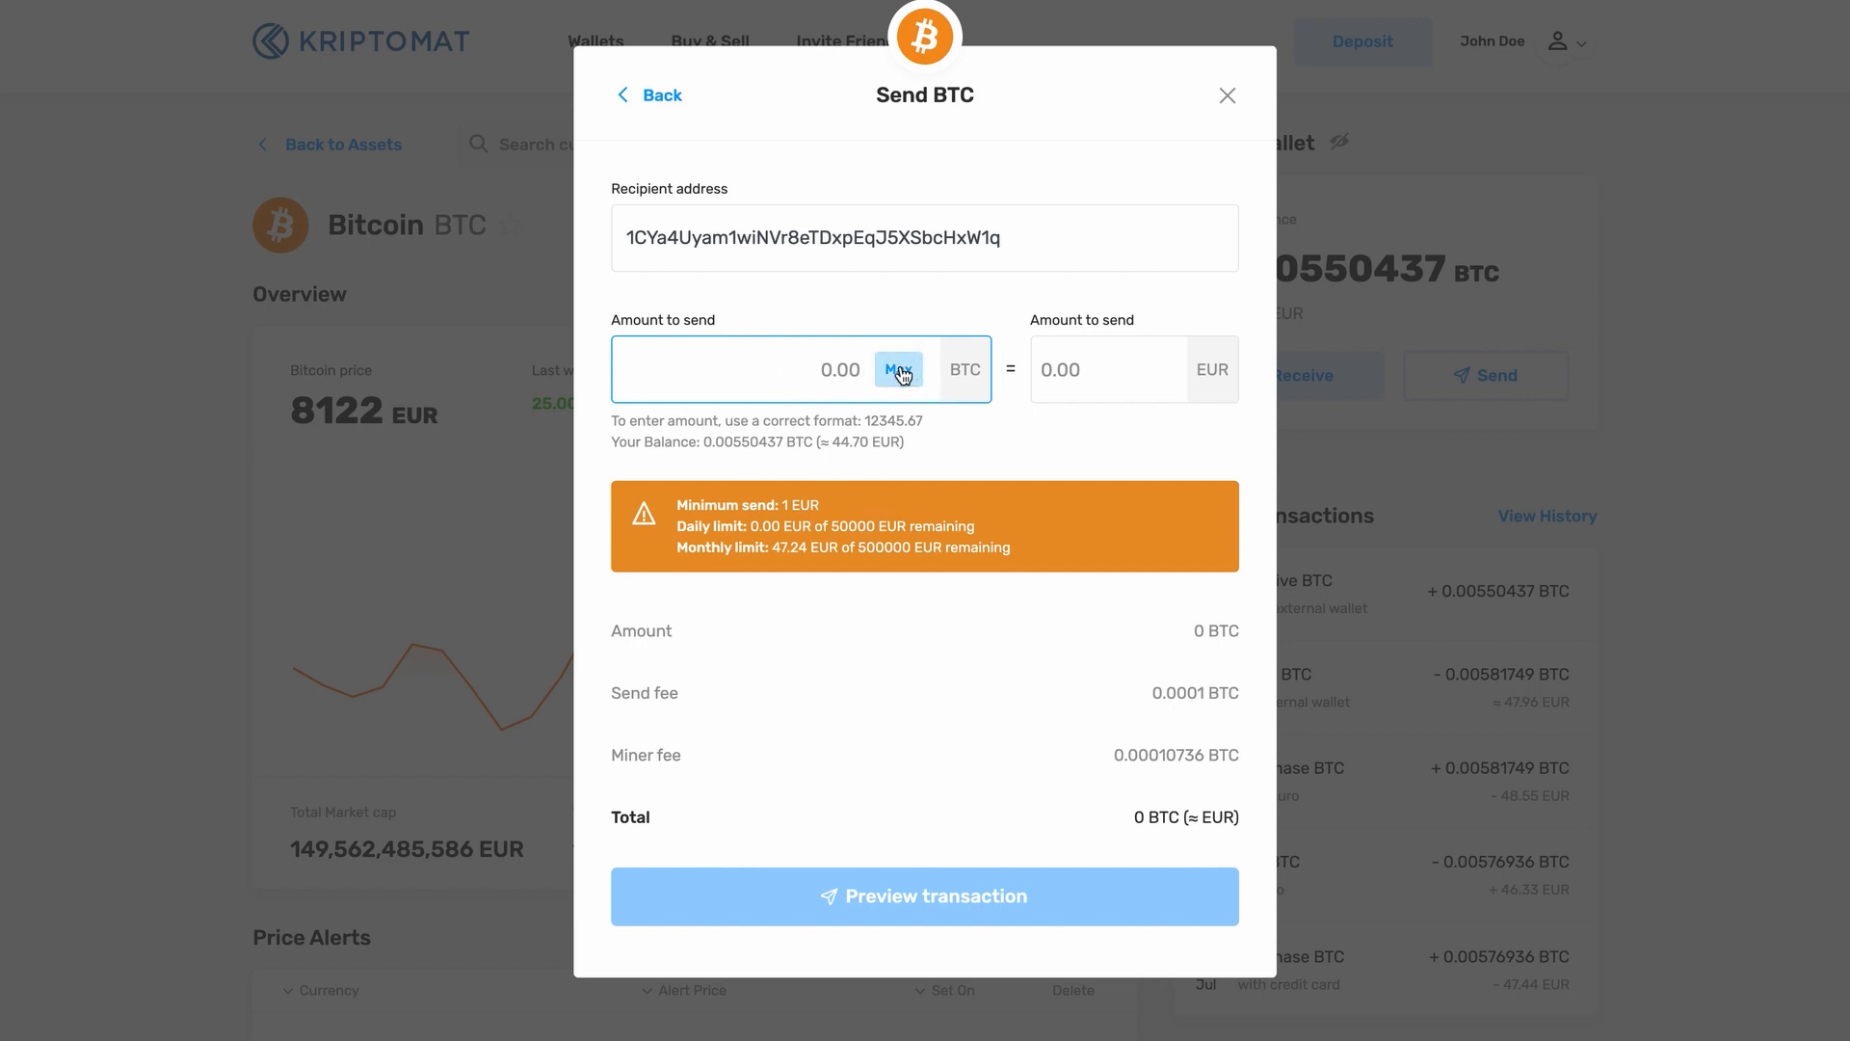
left_click(898, 370)
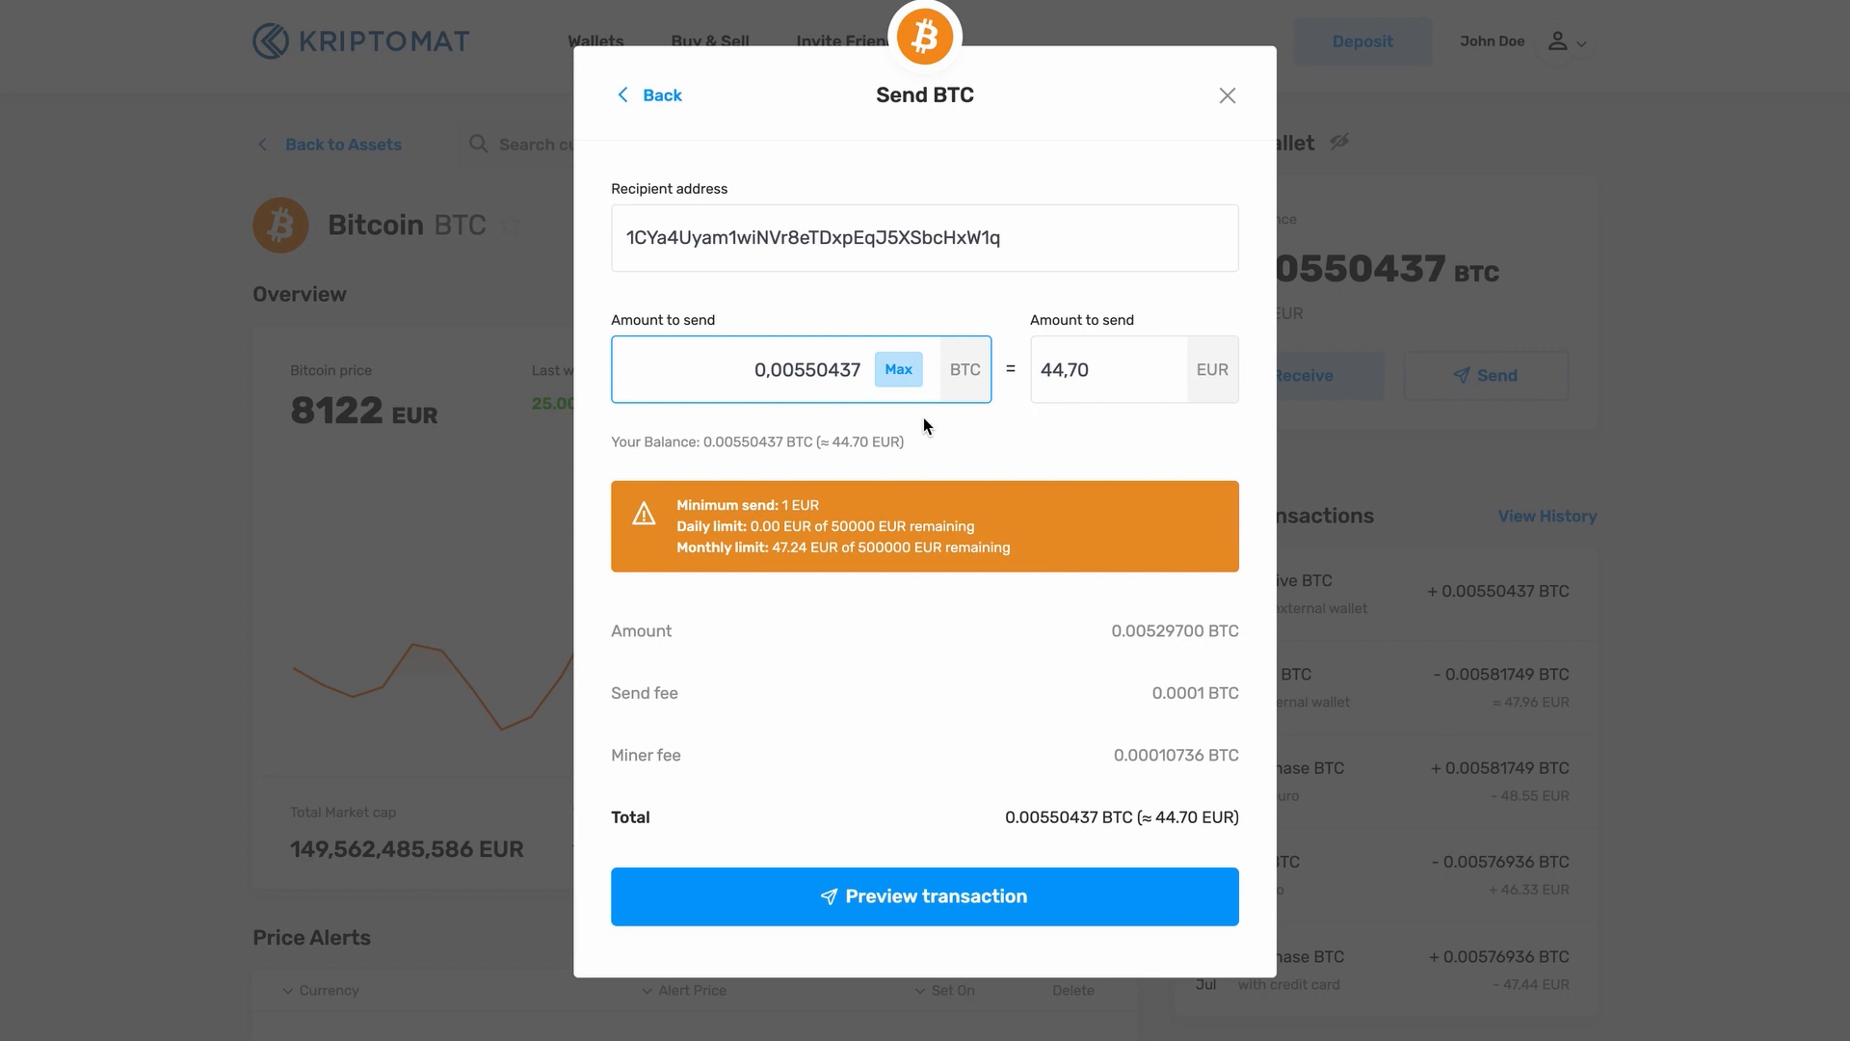